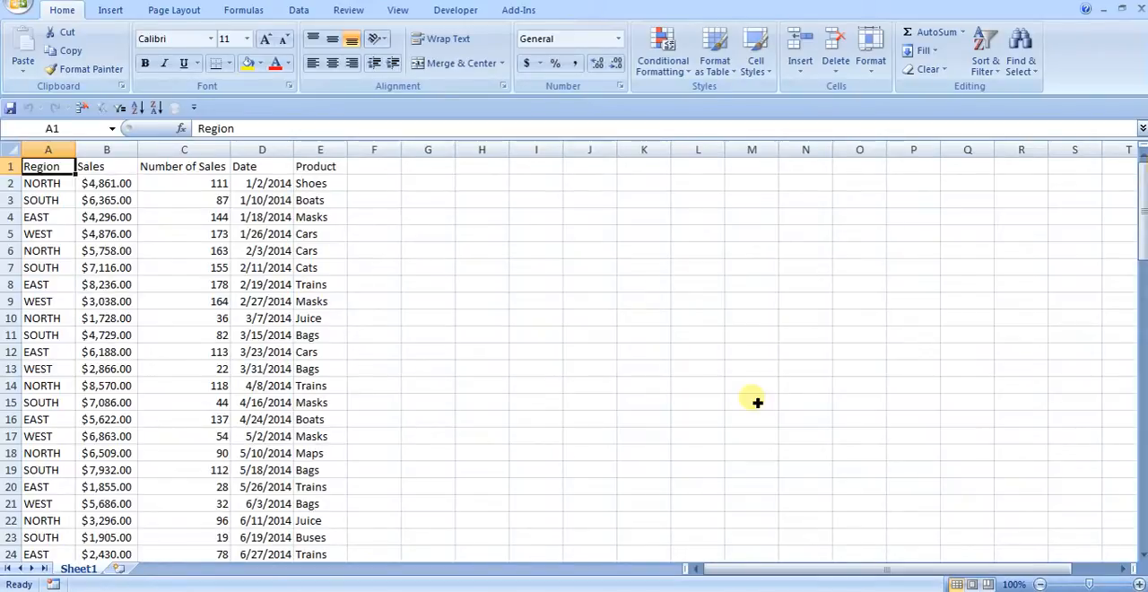
mouse_move(330, 351)
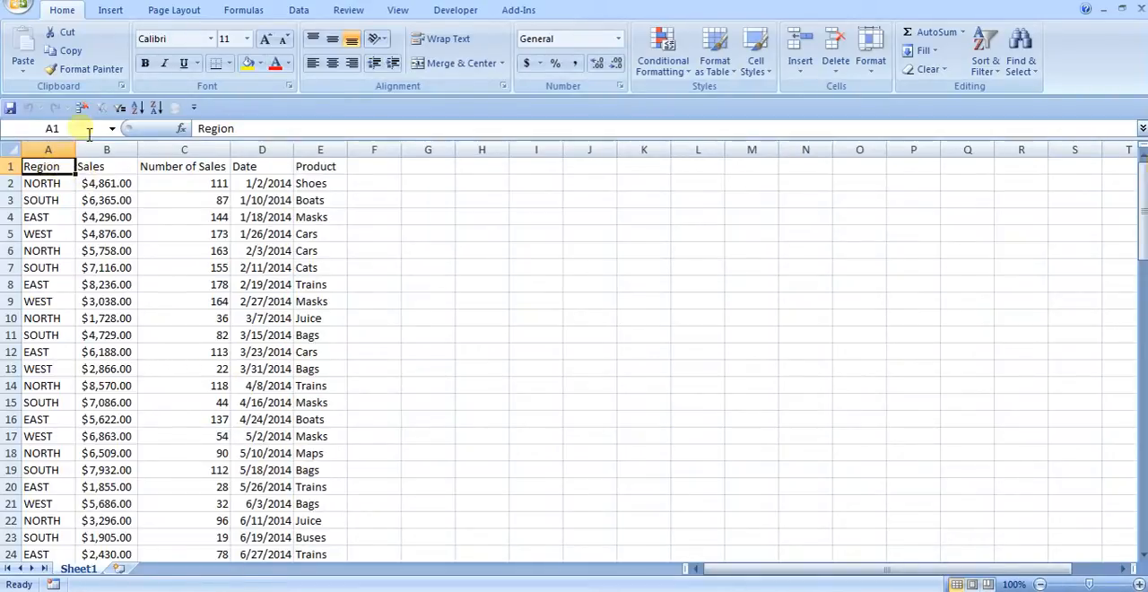
Step: Start a PivotTable from the sales data via Insert > PivotTable
click(112, 10)
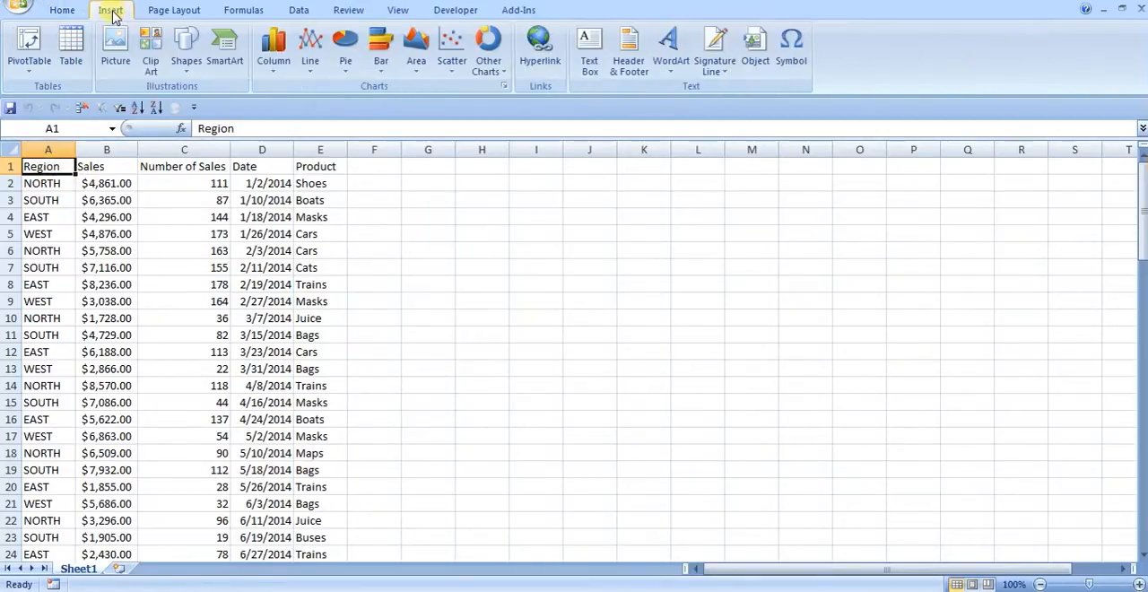
click(28, 45)
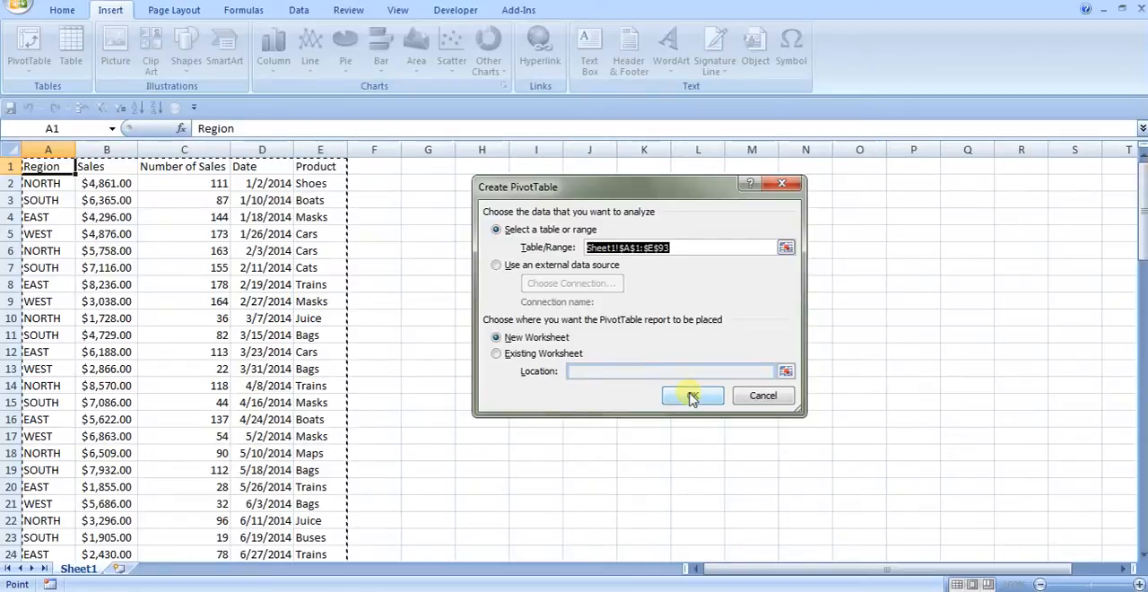
Step: Create the pivot on a new sheet with Product rows, Region columns and Sum of Sales values
click(690, 395)
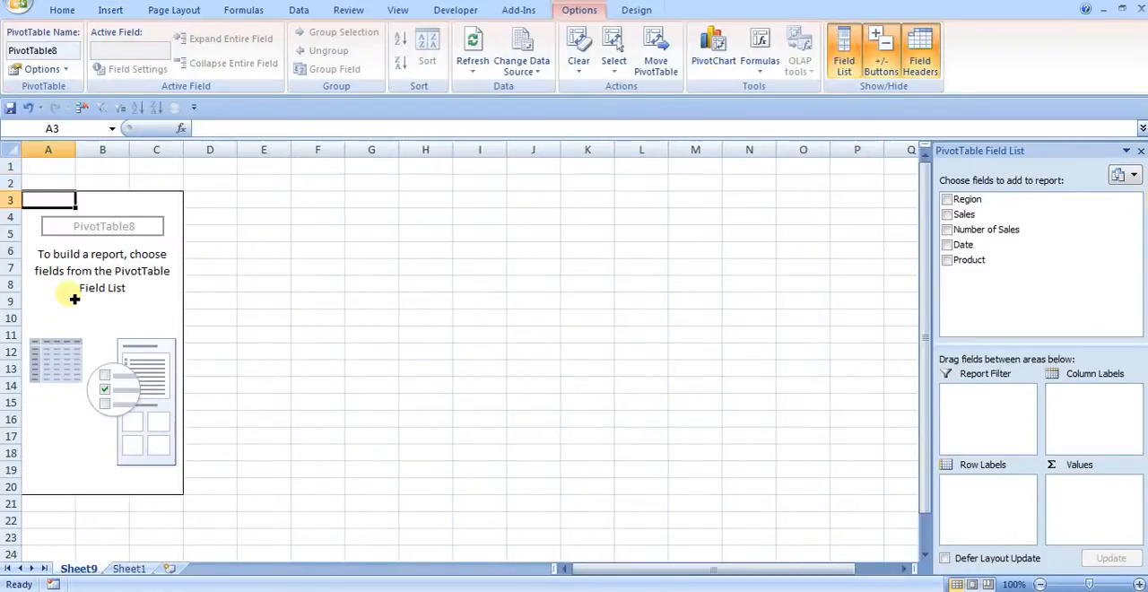
click(102, 283)
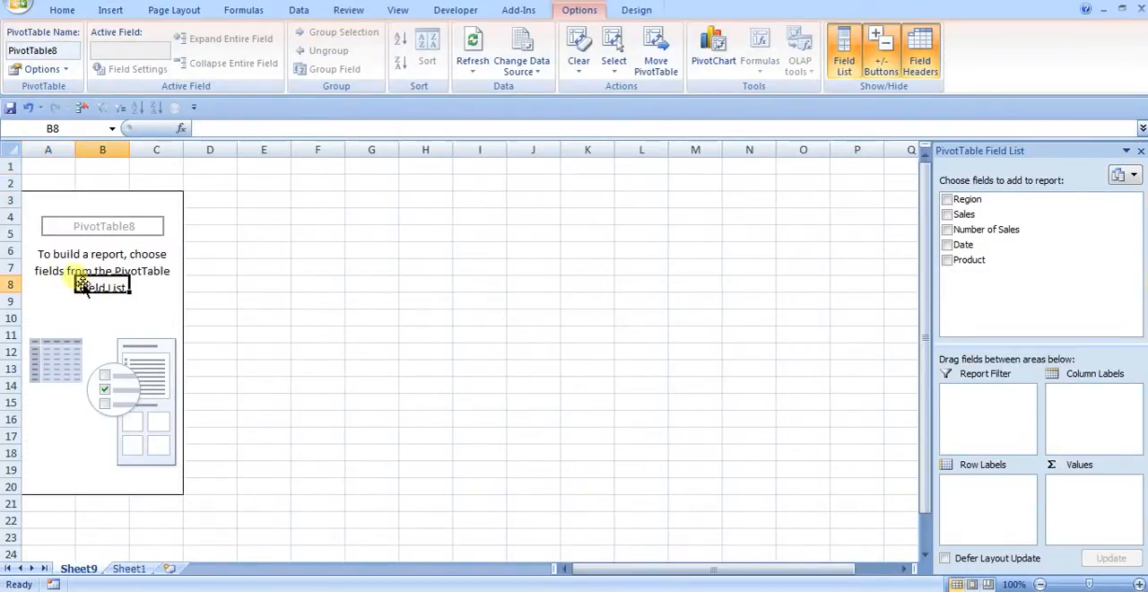
mouse_move(1048, 244)
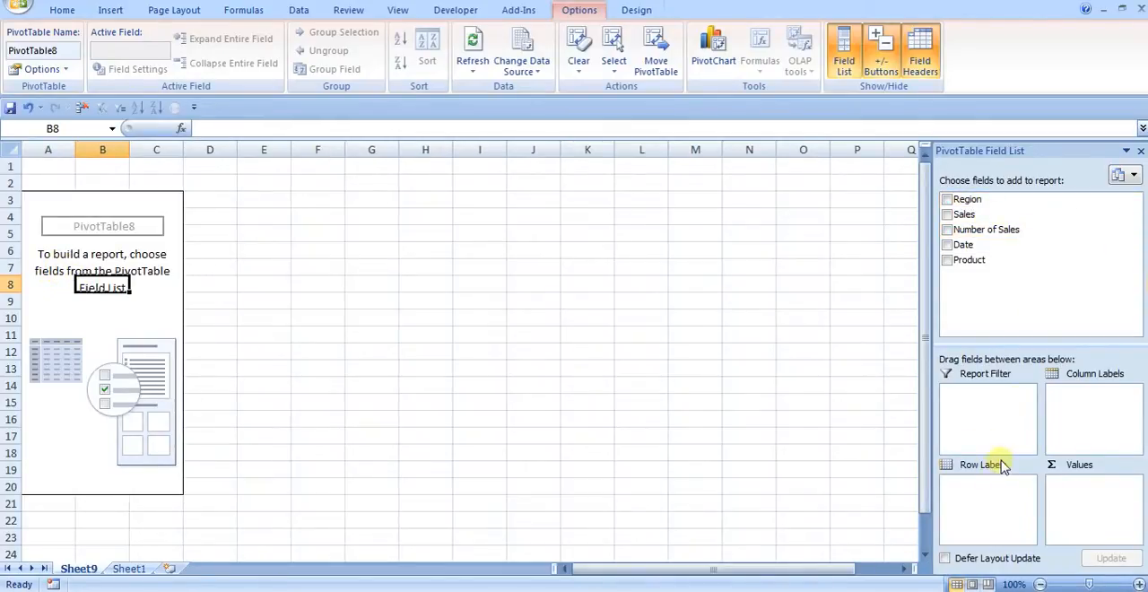
click(968, 199)
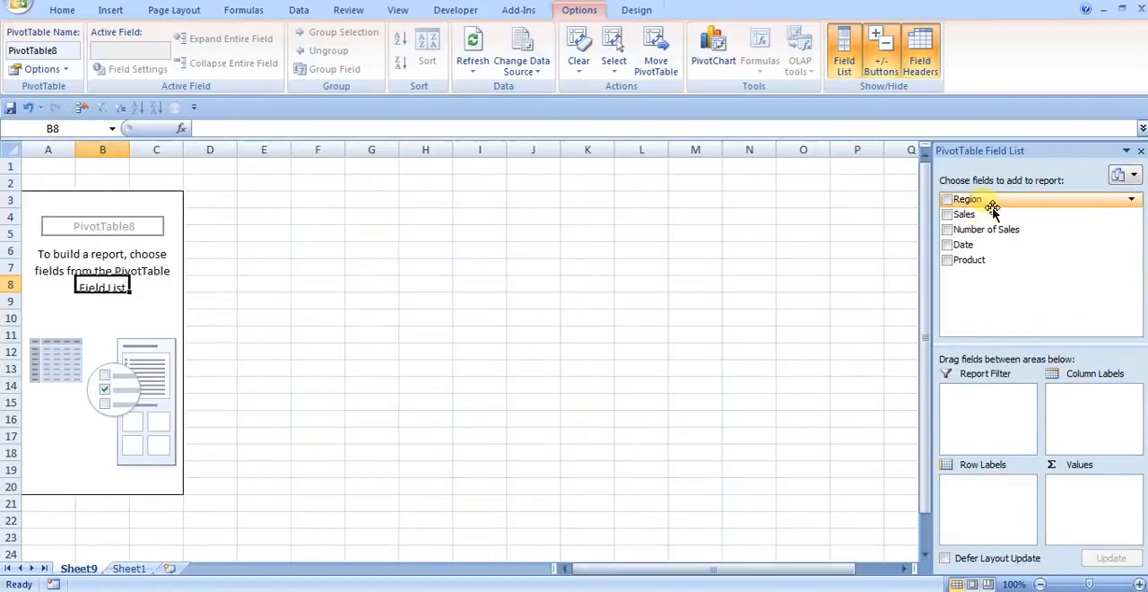
click(947, 258)
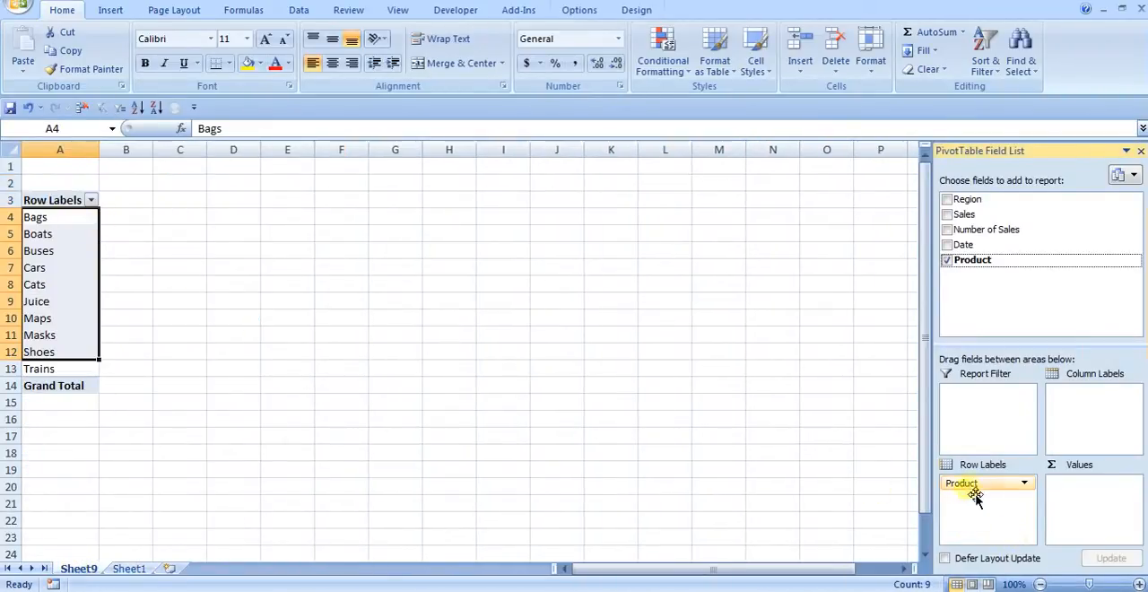
drag(961, 483, 1092, 391)
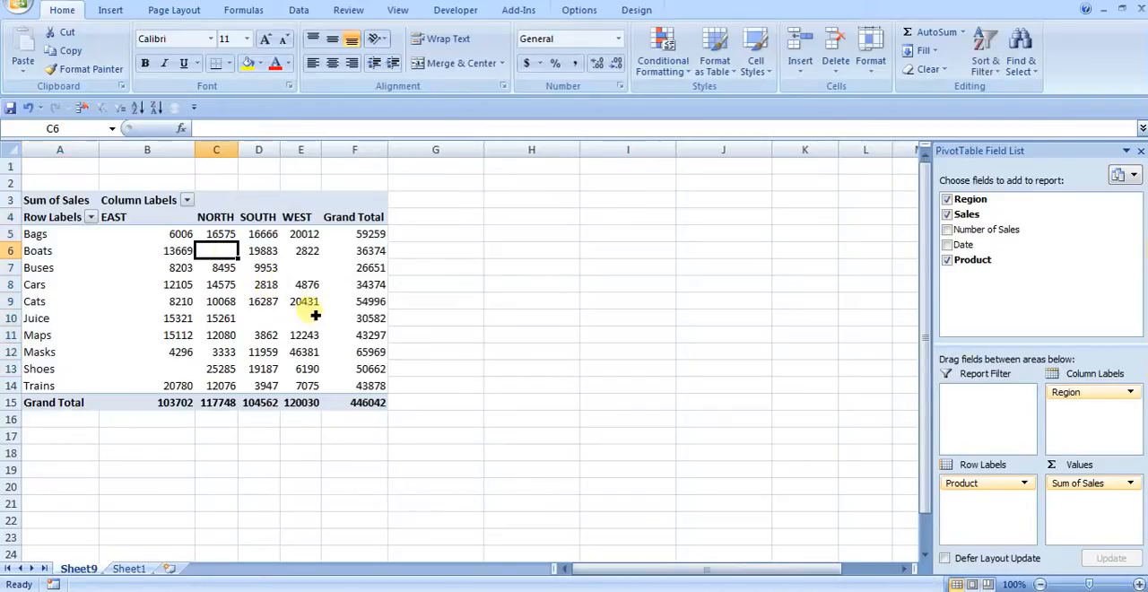
Step: Set PivotTable Options so empty cells show 0, checking the blank Shoes EAST and Boats NORTH cells
click(147, 369)
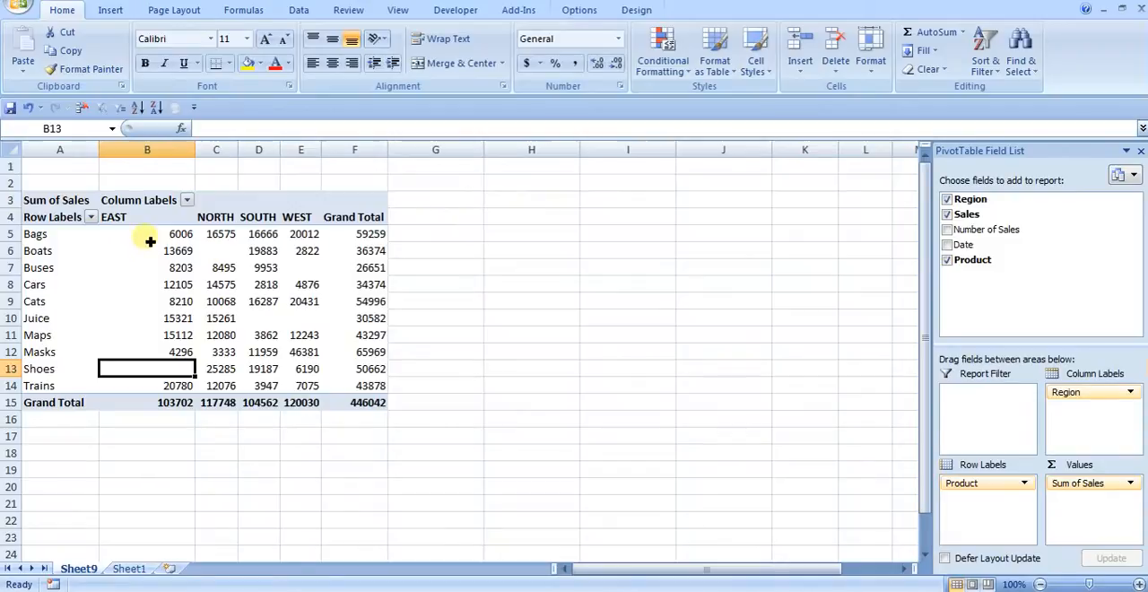
mouse_move(53, 371)
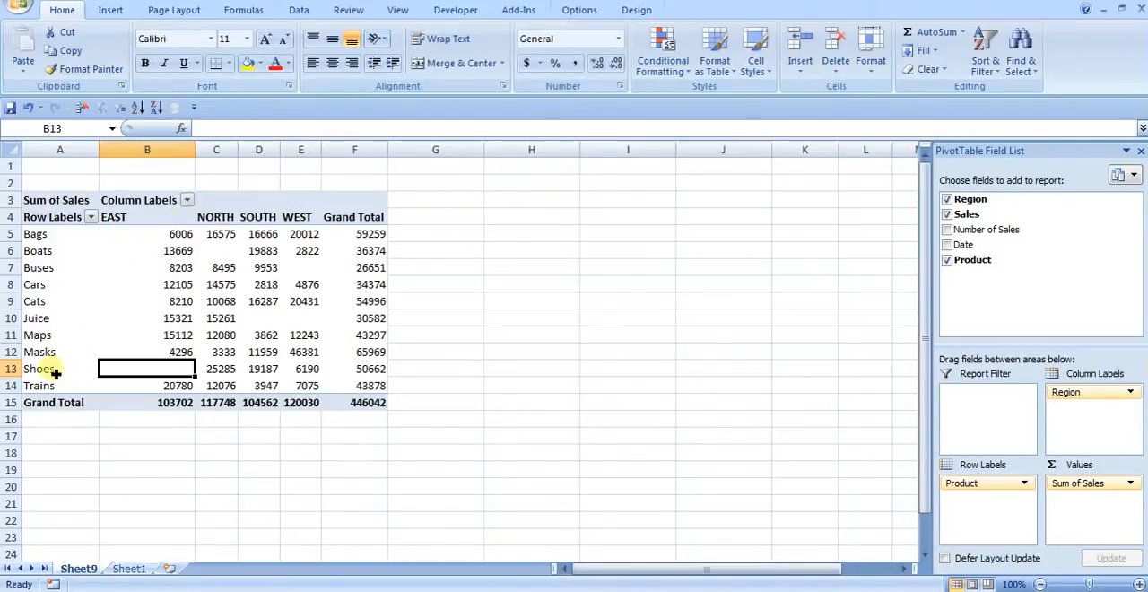
click(59, 369)
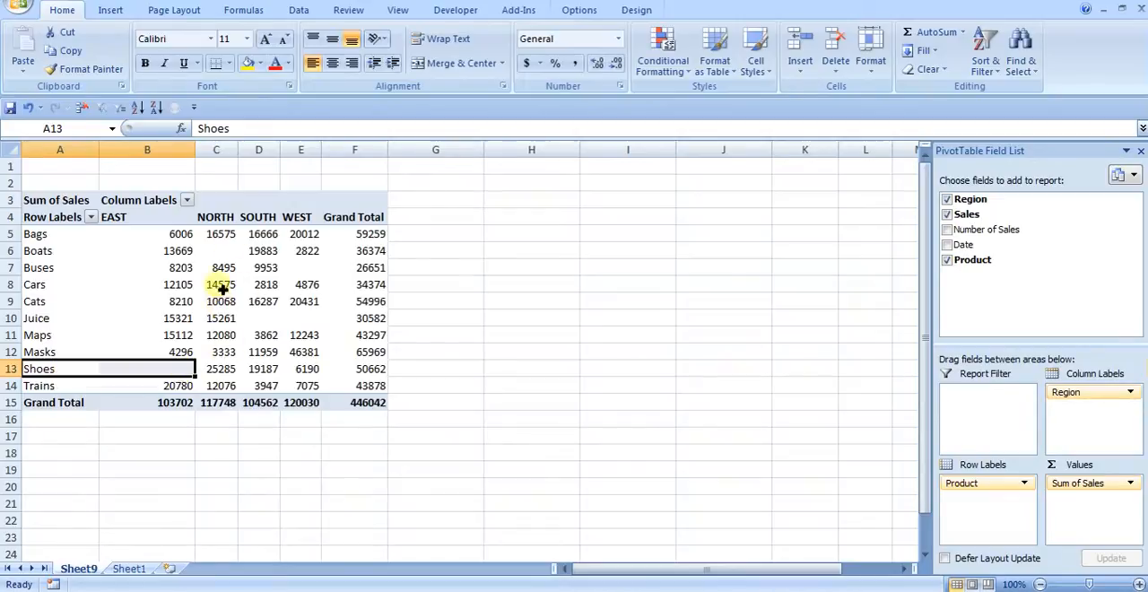
click(216, 251)
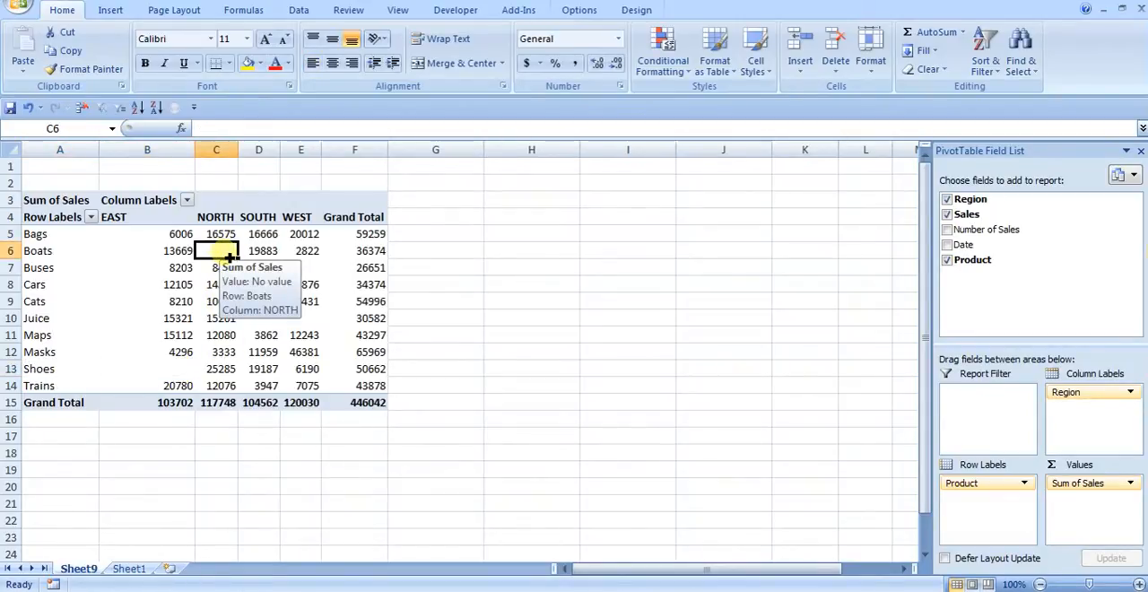
right_click(215, 251)
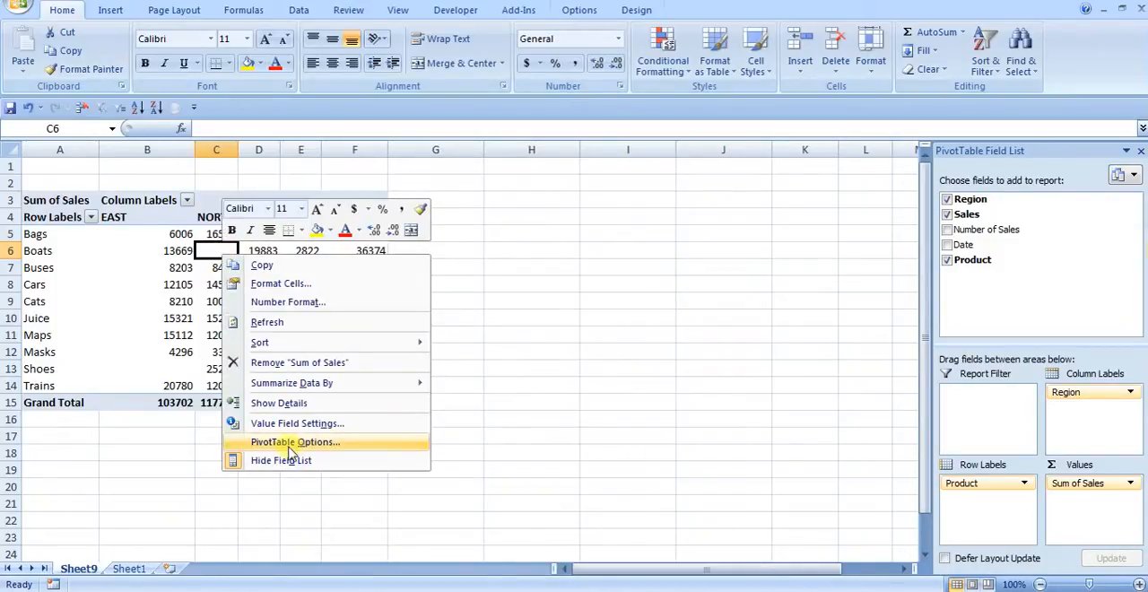
click(294, 441)
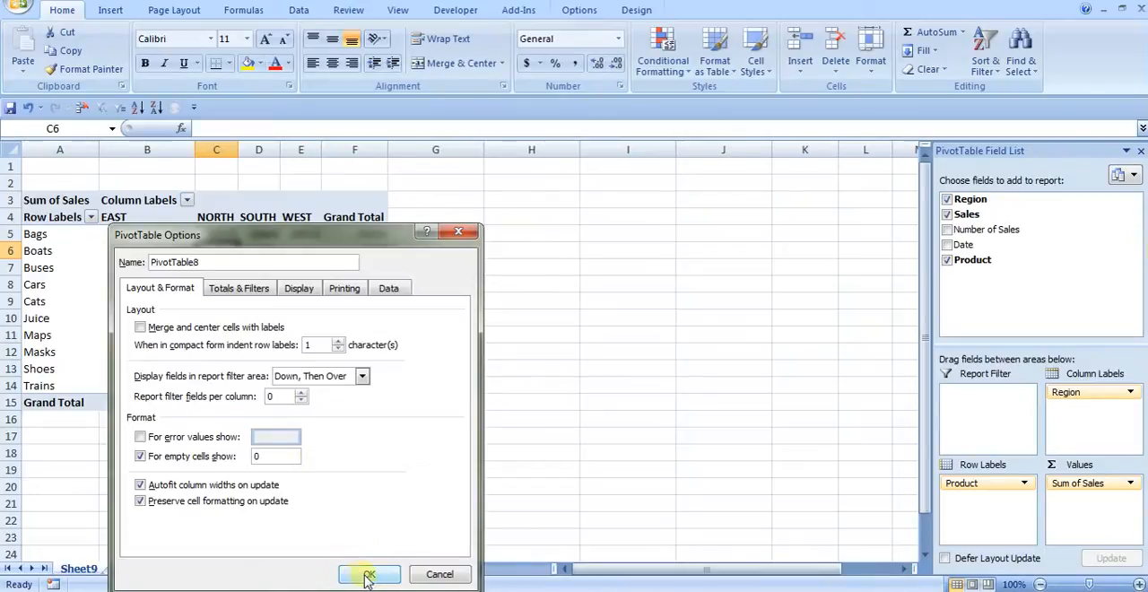
click(370, 574)
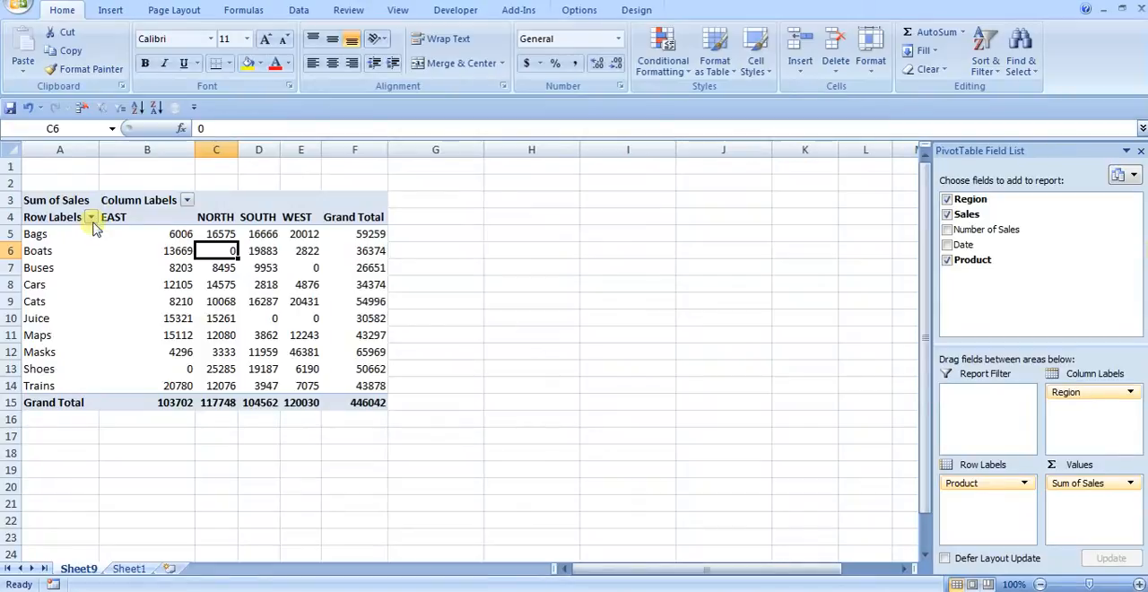
Step: Apply a Top 3 value filter on products by Sum of Sales under each region
click(90, 217)
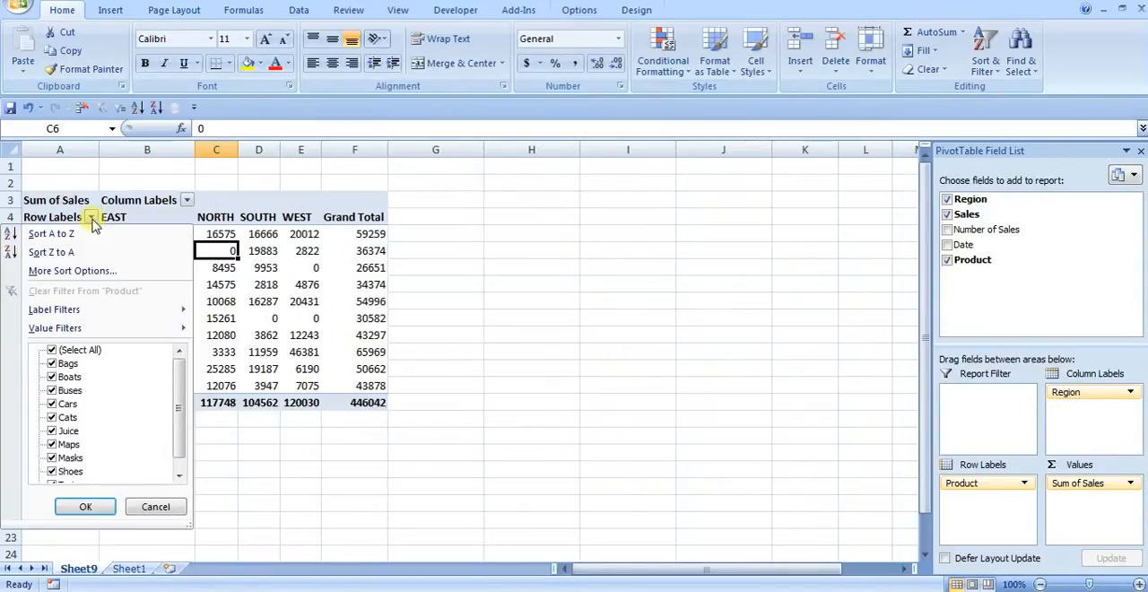
click(54, 327)
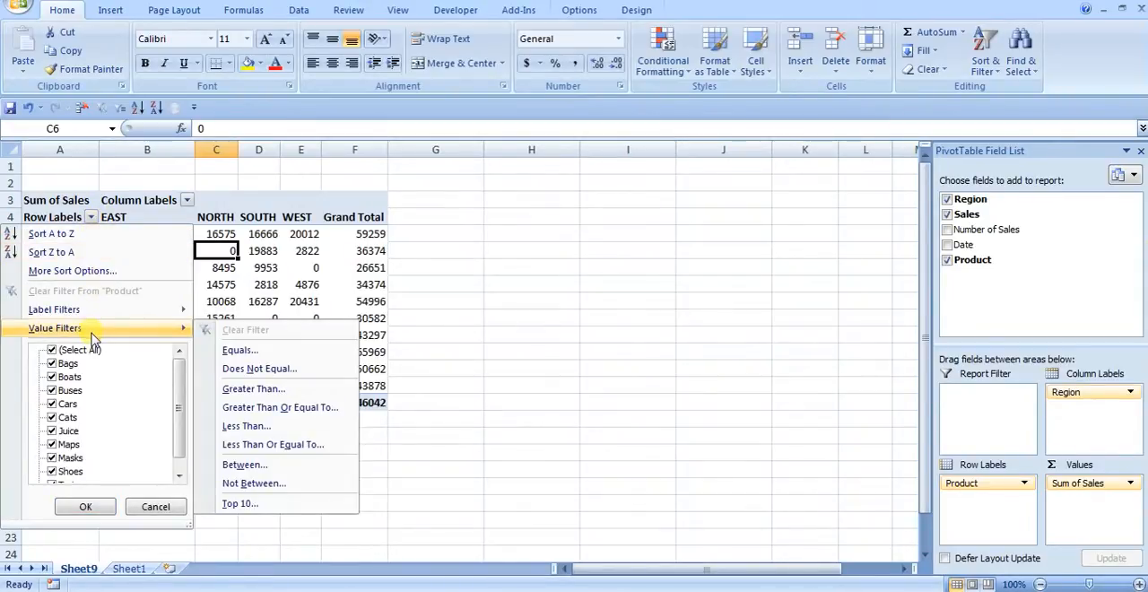
click(240, 502)
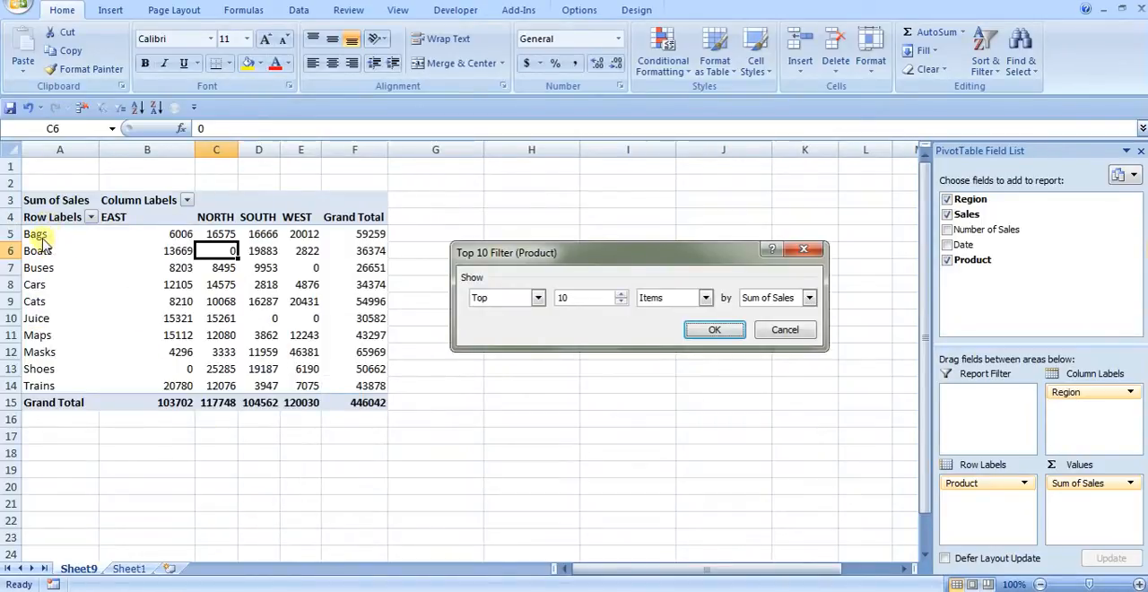
mouse_move(160, 294)
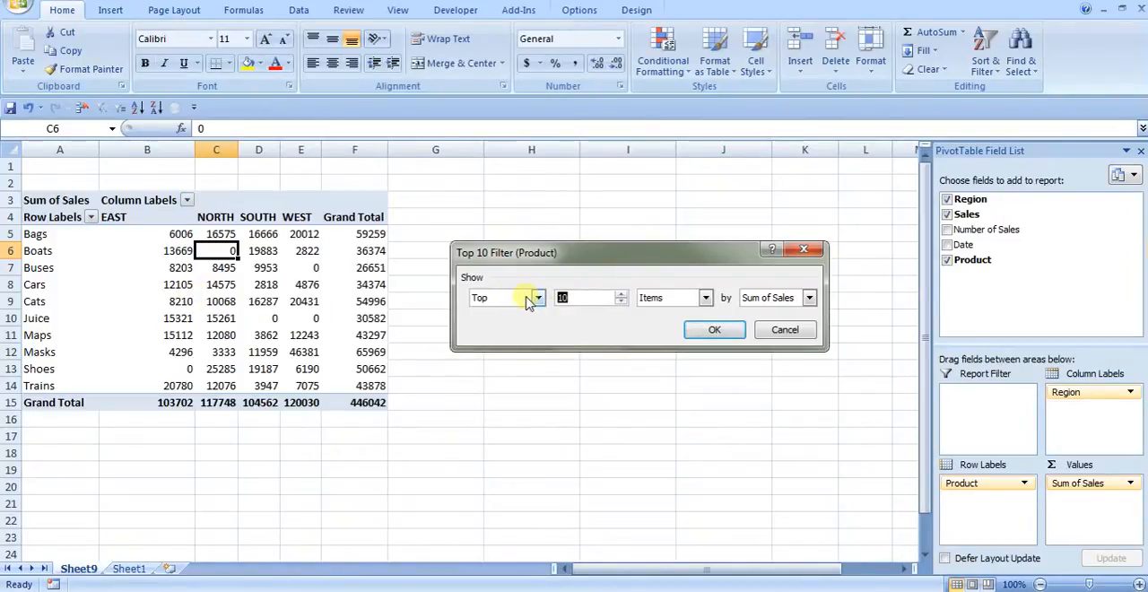
text(3)
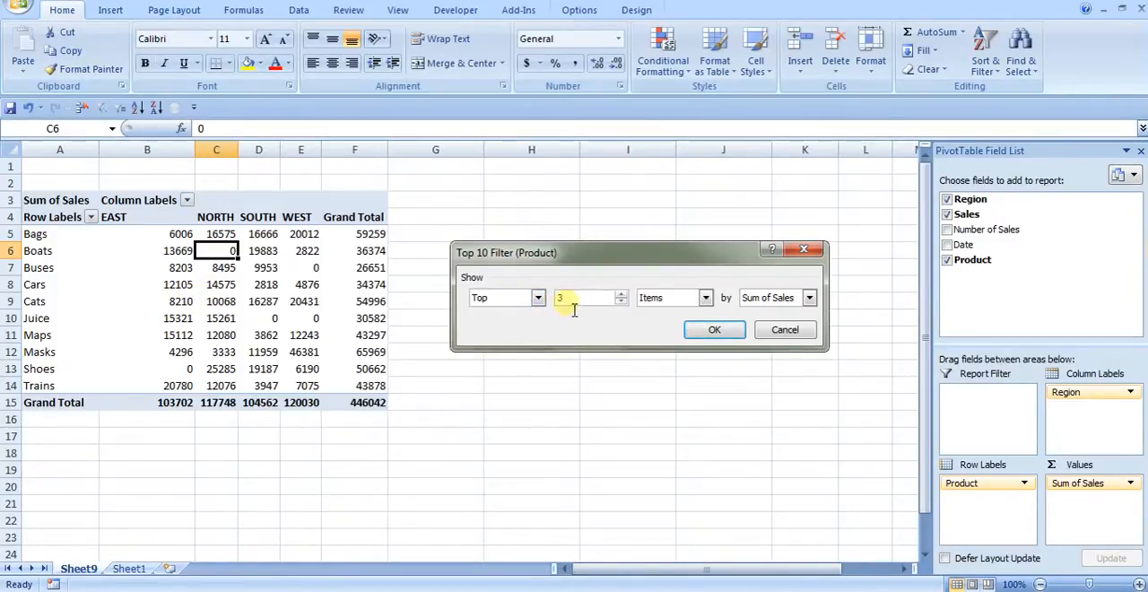
mouse_move(488, 265)
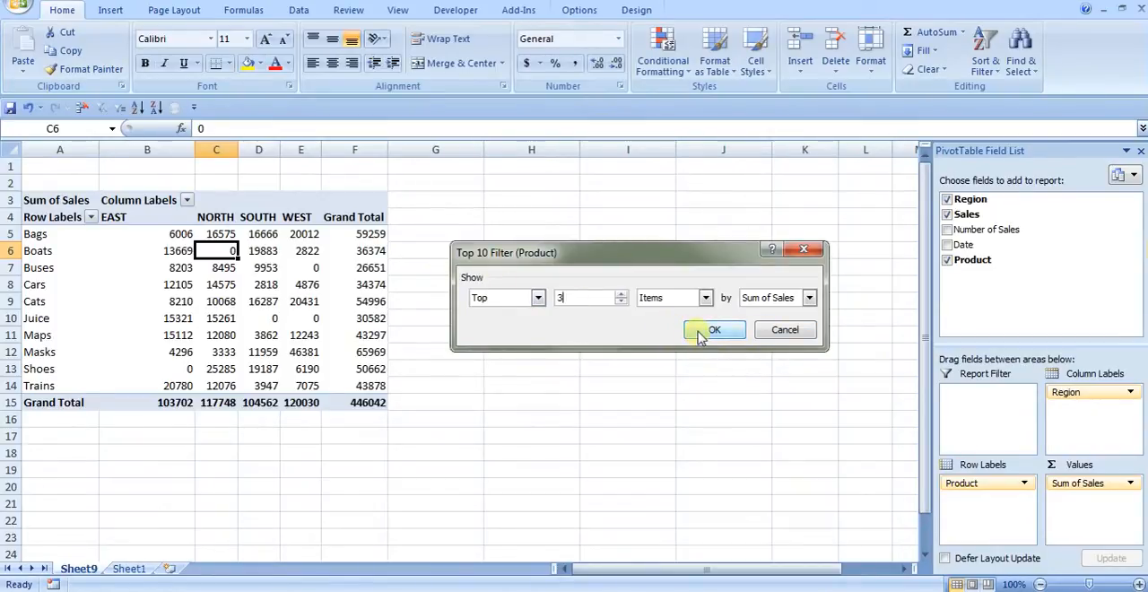
click(714, 330)
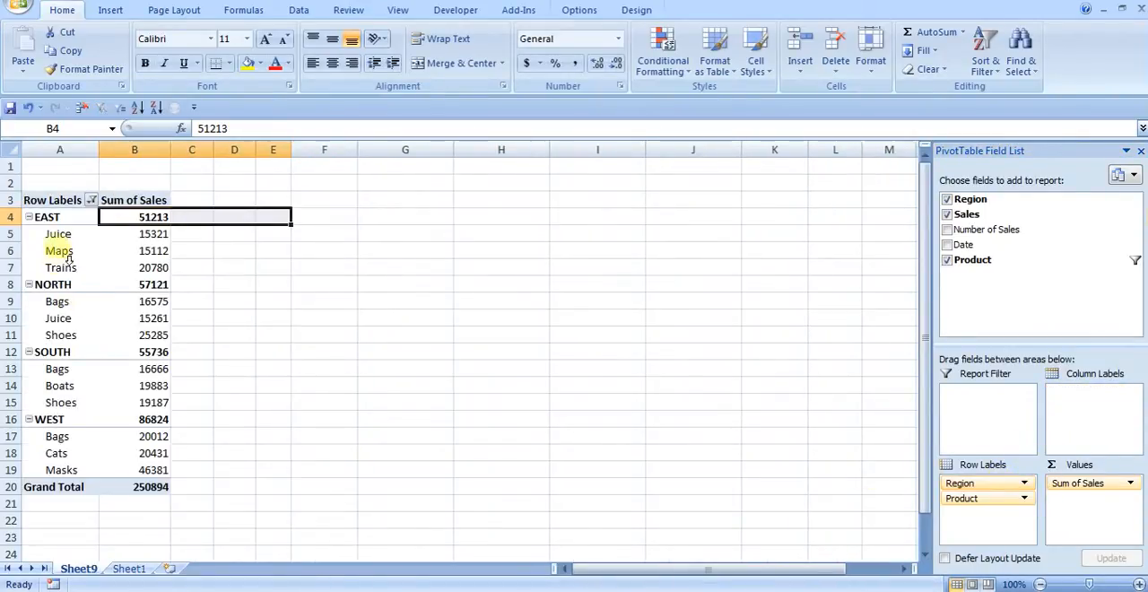
Step: Adjust the Product value filter and restore Region across columns, leaving Bags, Cats, Masks, Shoes, Trains
click(57, 301)
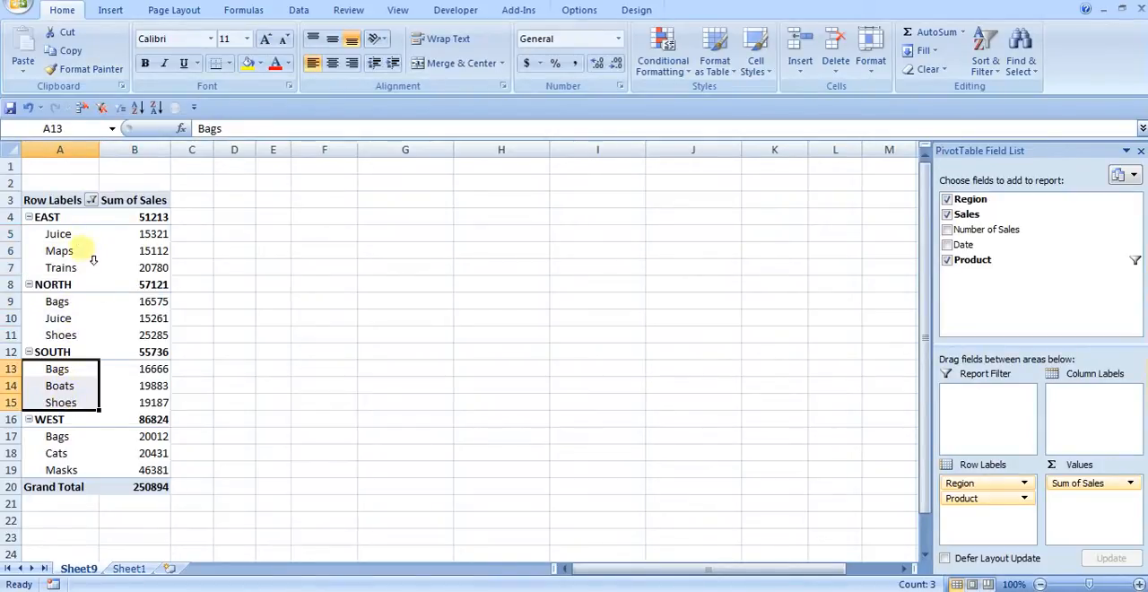
click(89, 199)
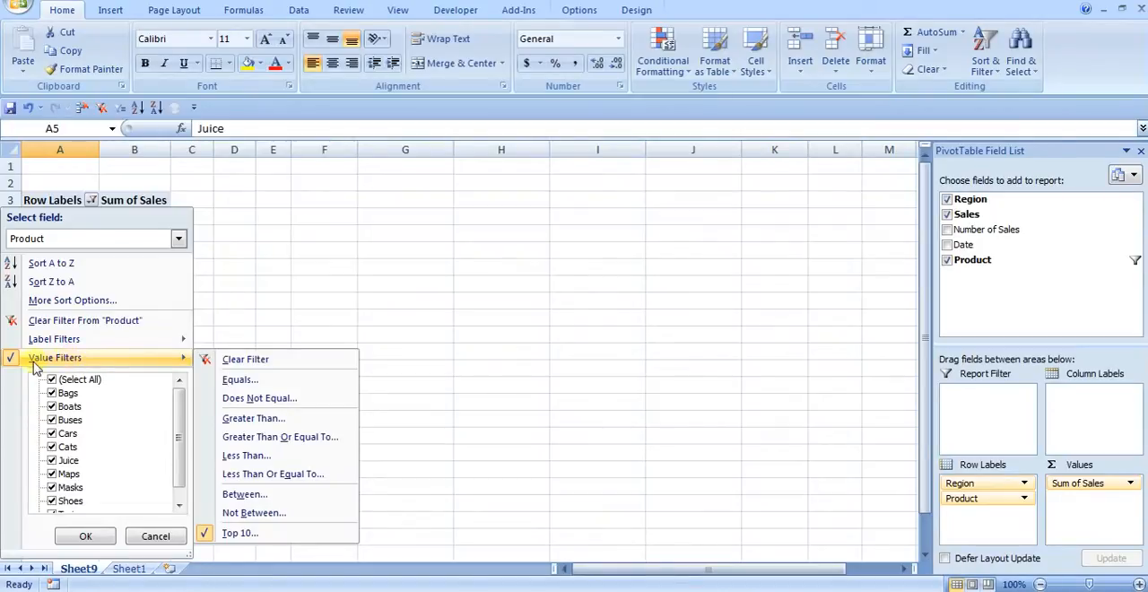
click(240, 533)
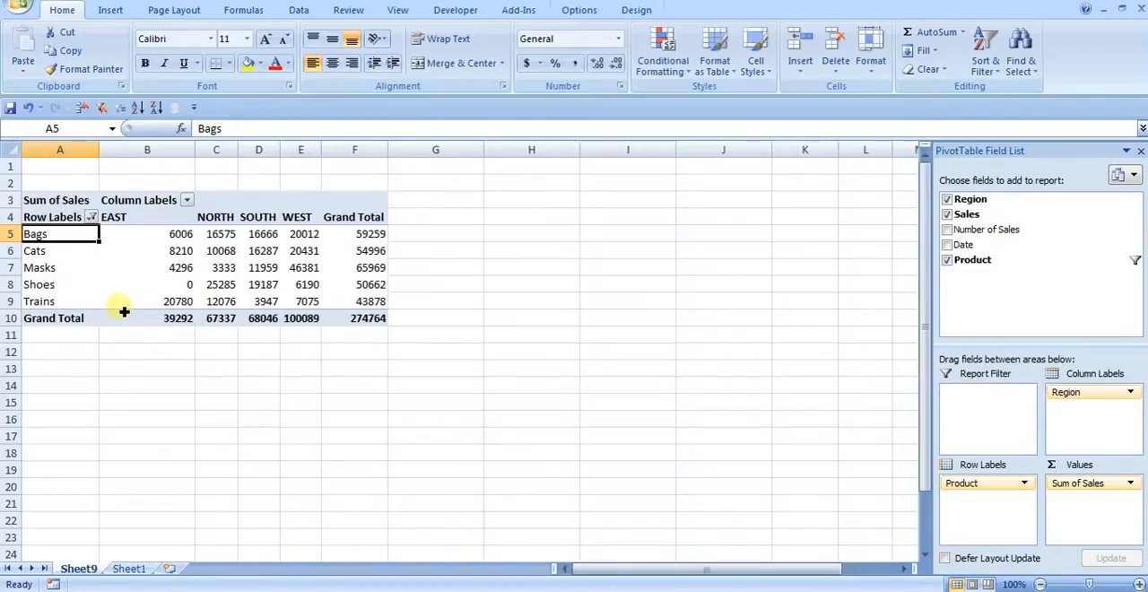
Step: Set Sum of Sales to show values as % of row in Value Field Settings
click(258, 251)
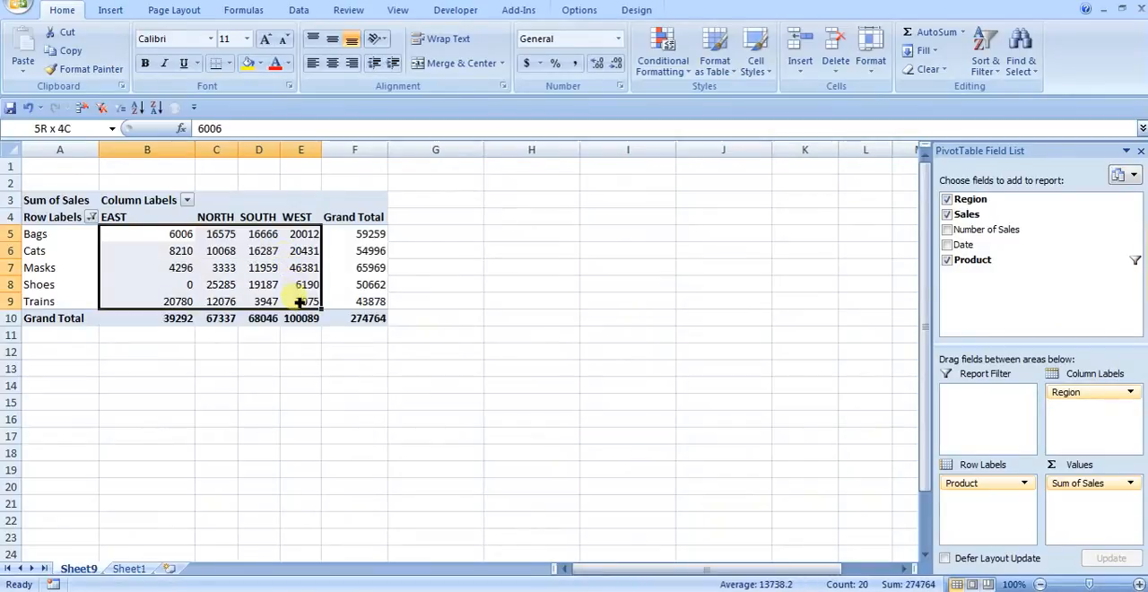
click(258, 267)
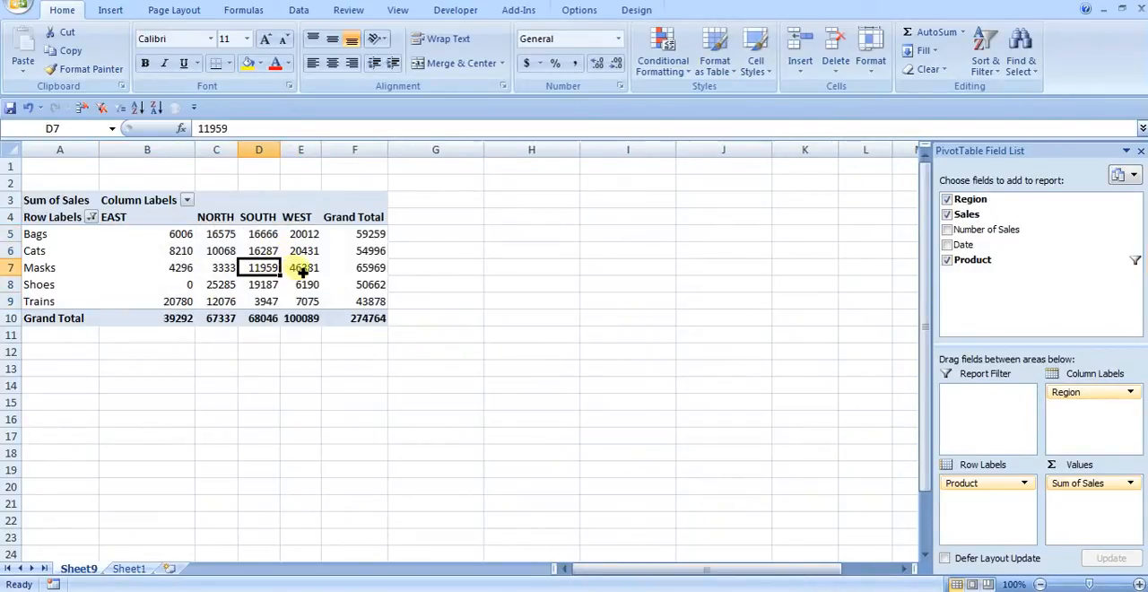
right_click(302, 268)
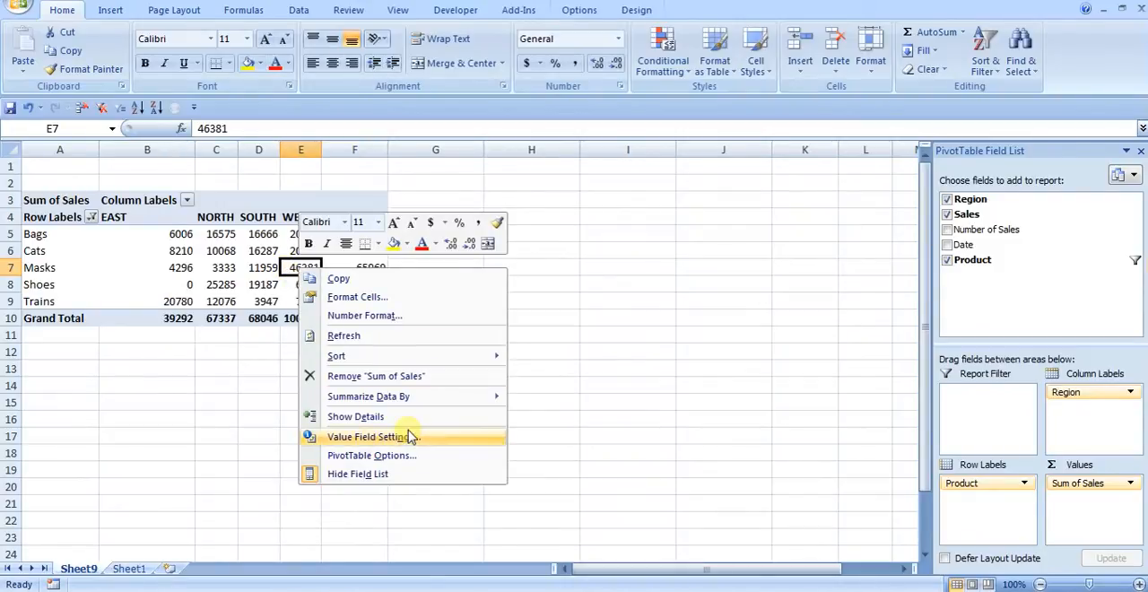
click(366, 436)
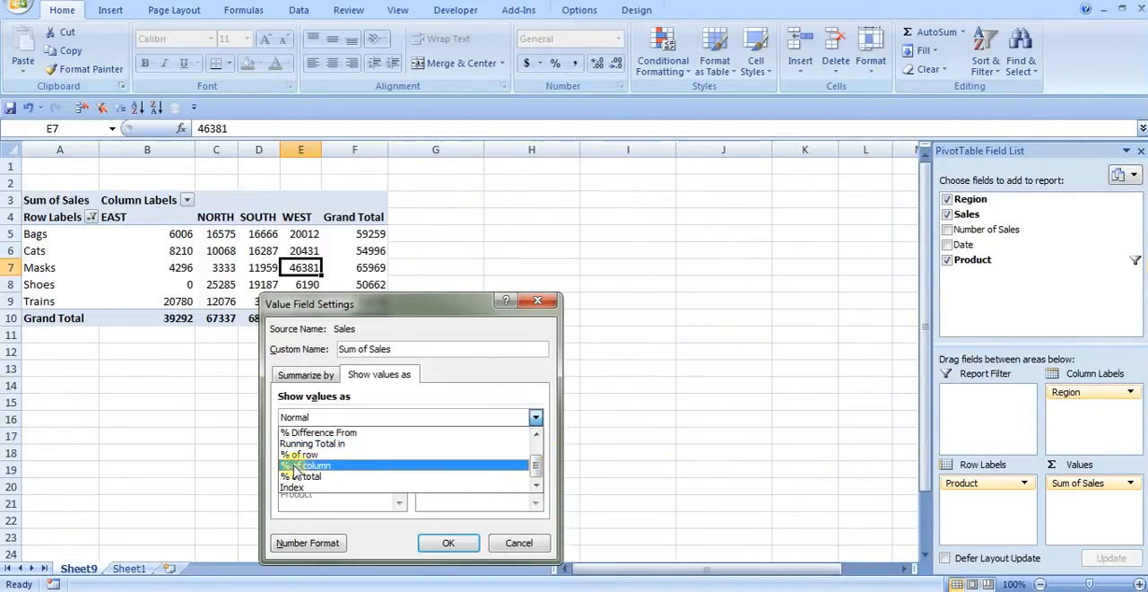
click(308, 456)
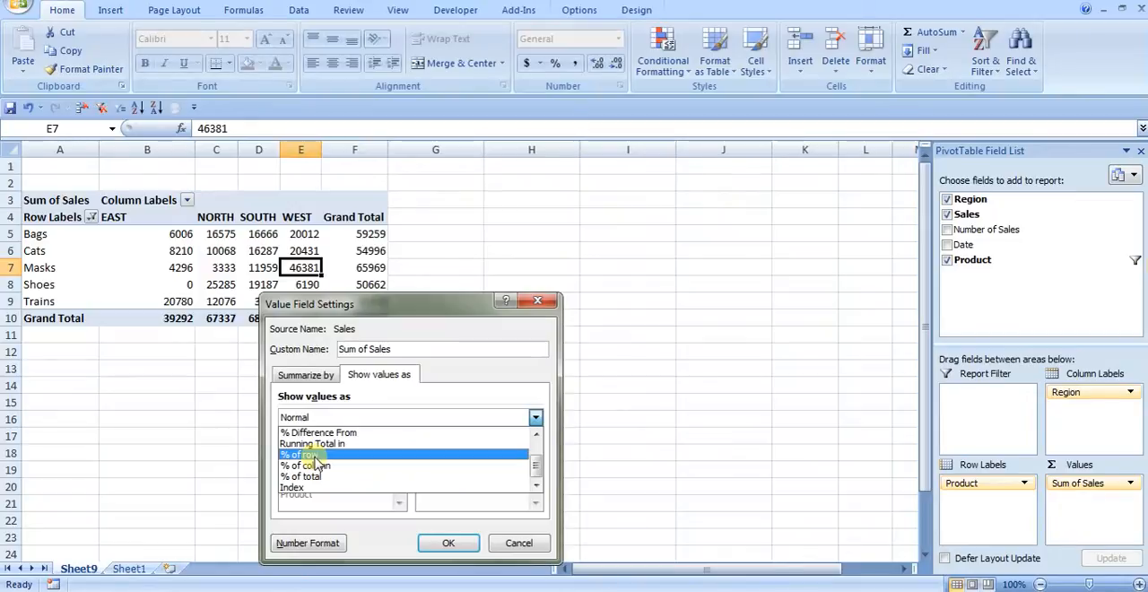
click(302, 454)
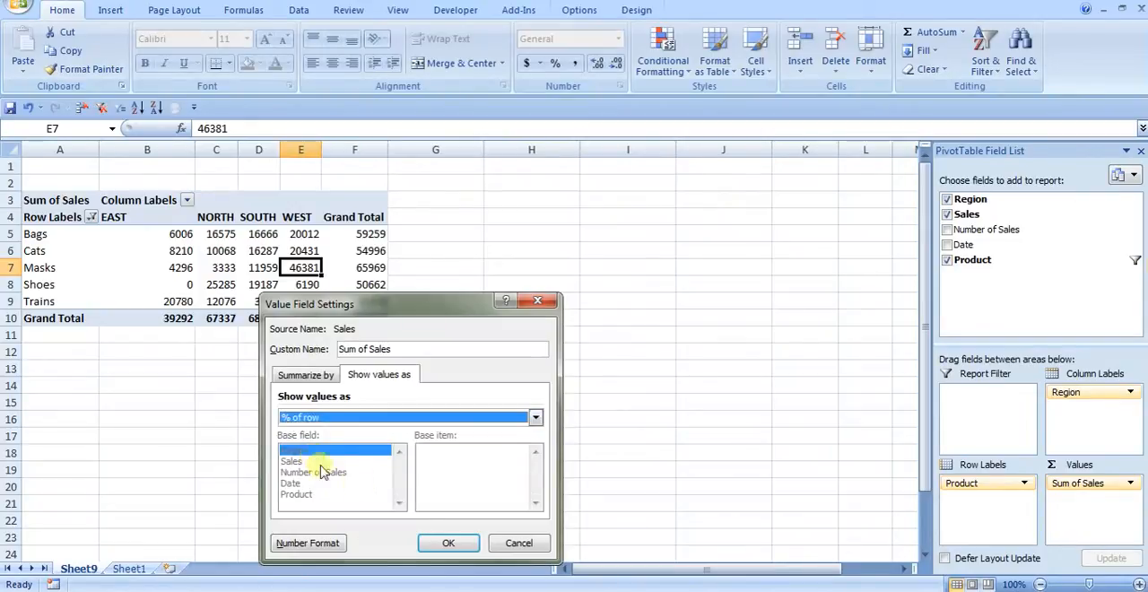
click(448, 542)
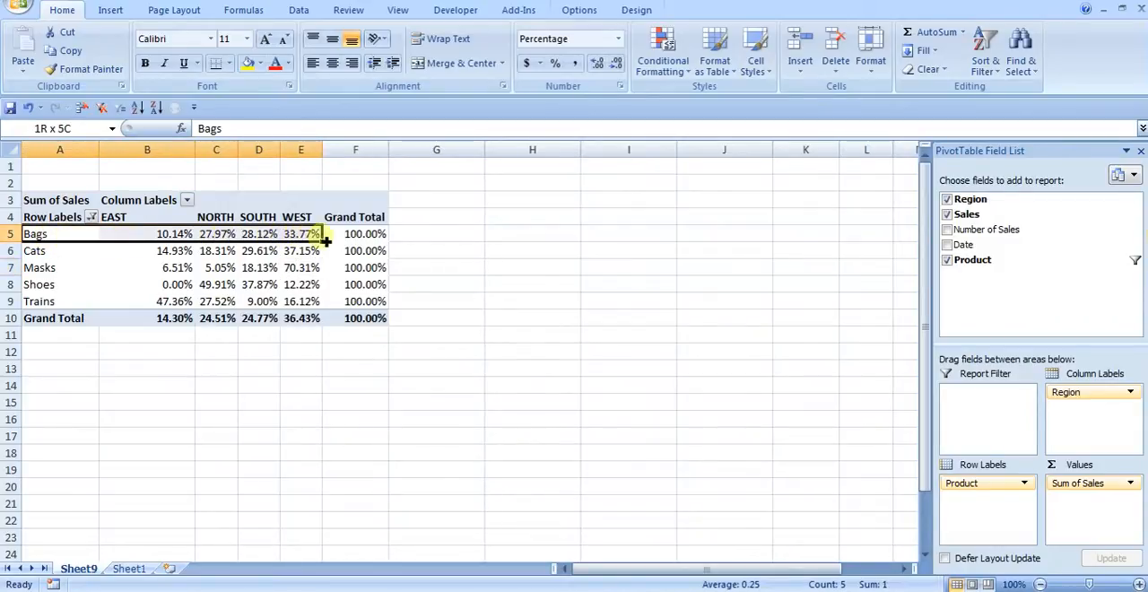
Step: Inspect the Bags EAST percentage and the EAST column to verify rows total 100%
click(172, 233)
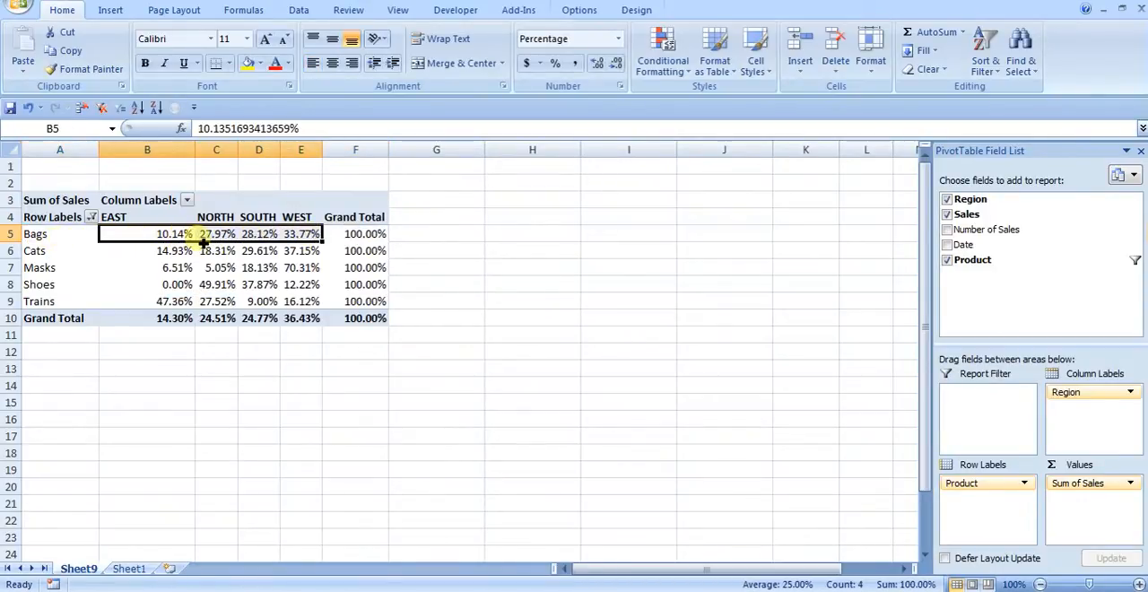
click(59, 233)
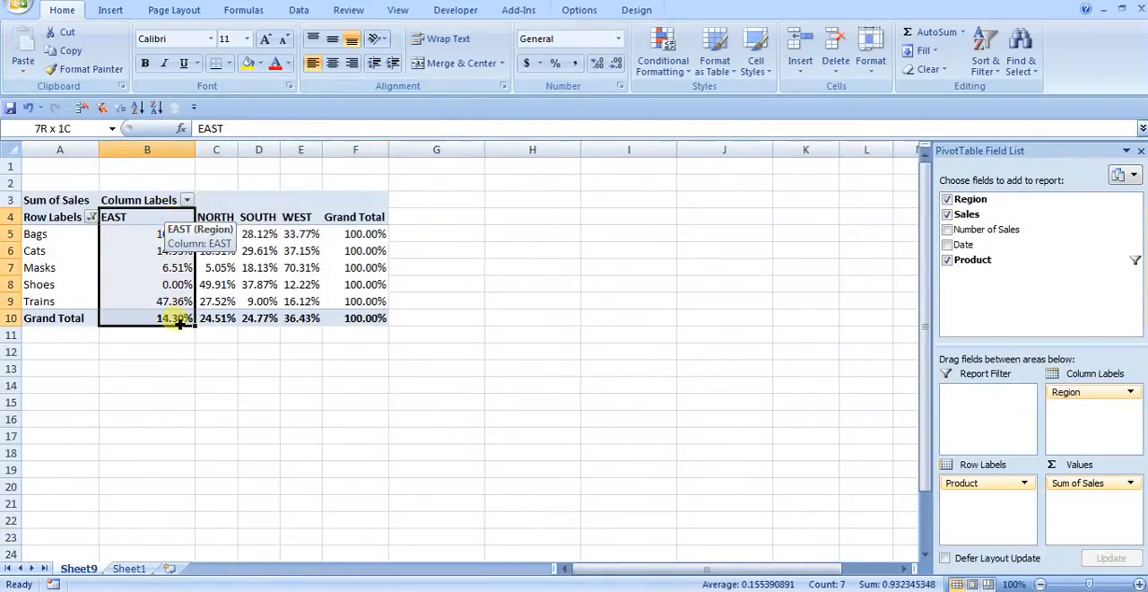
click(147, 215)
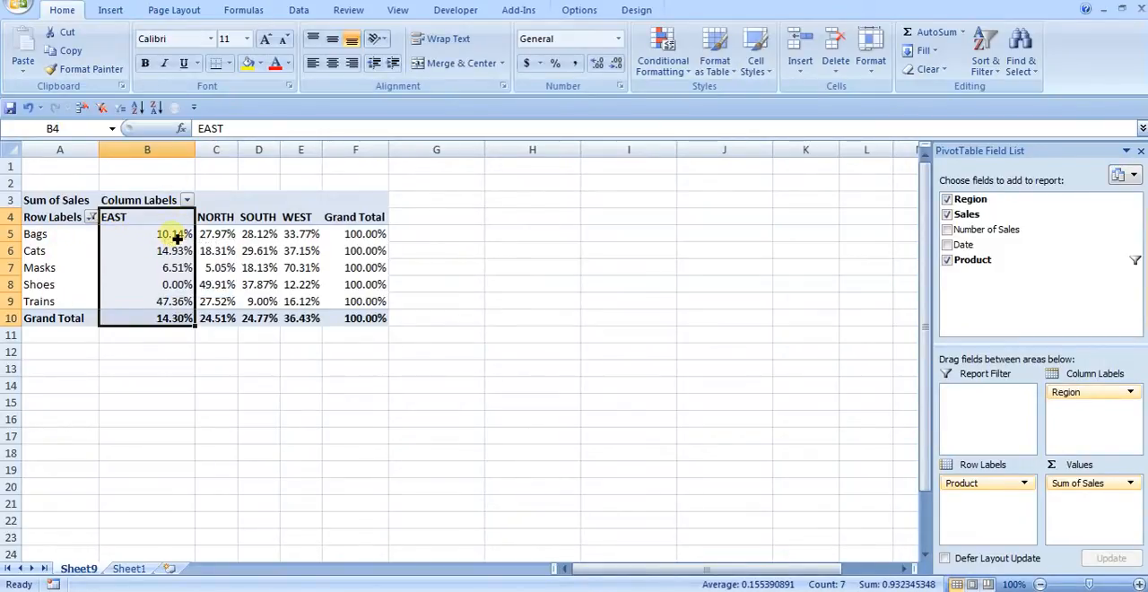
Step: Show Sum of Sales as % of column and inspect the WEST Trains and NORTH Cats percentages
right_click(165, 233)
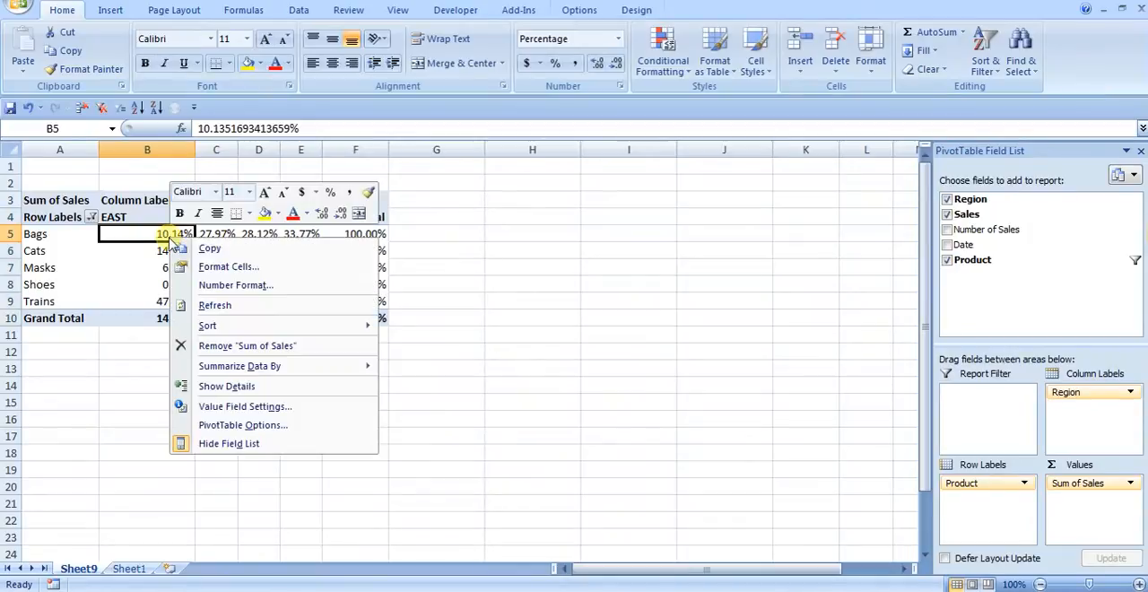
click(244, 406)
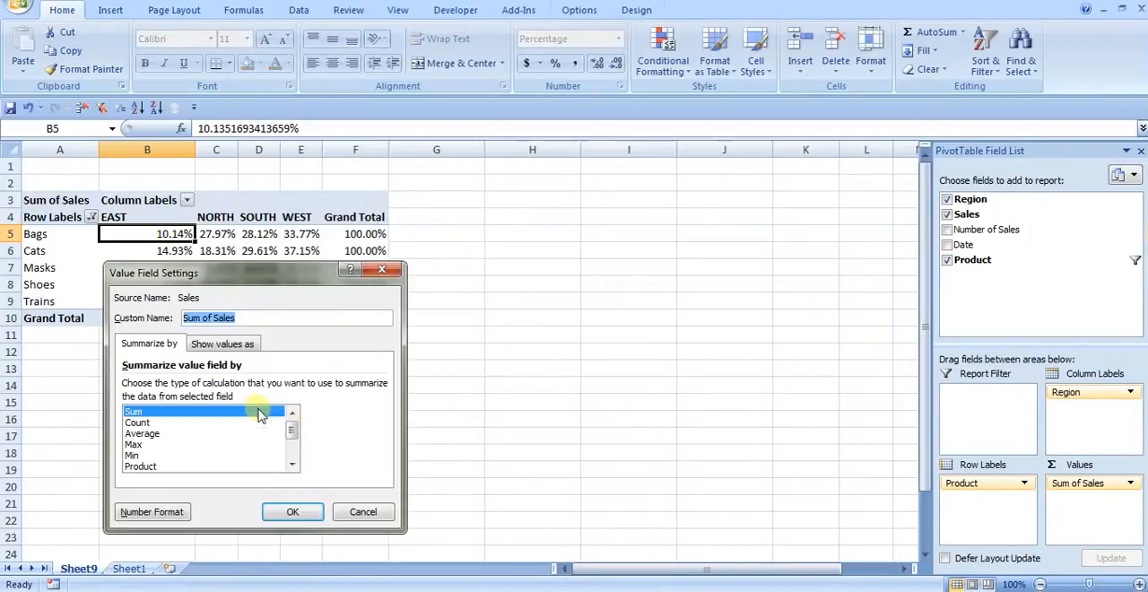
click(222, 342)
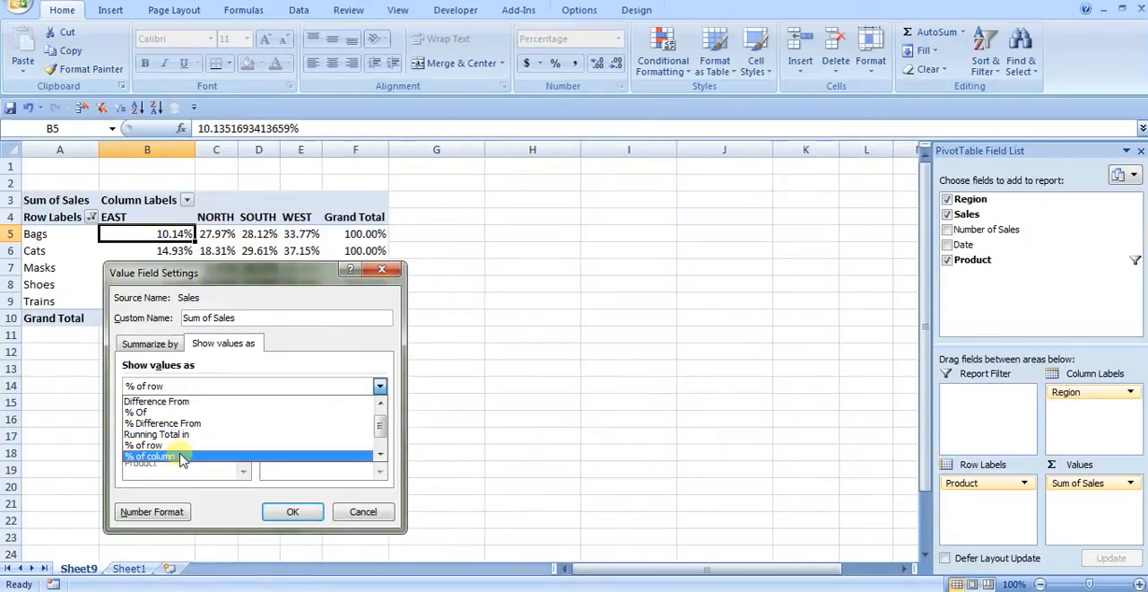
click(293, 511)
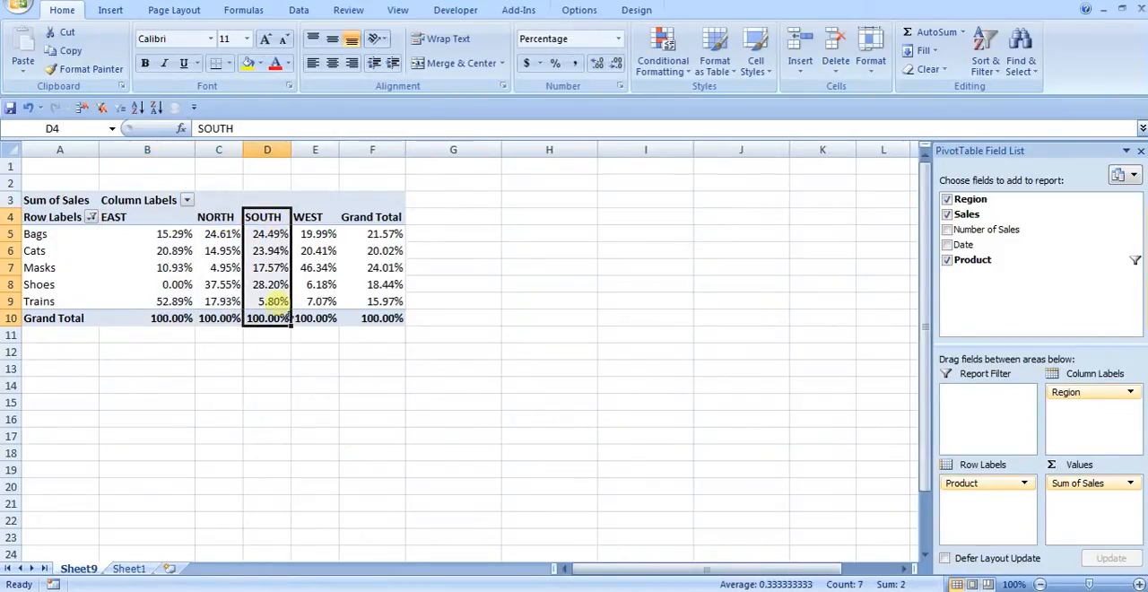
click(316, 301)
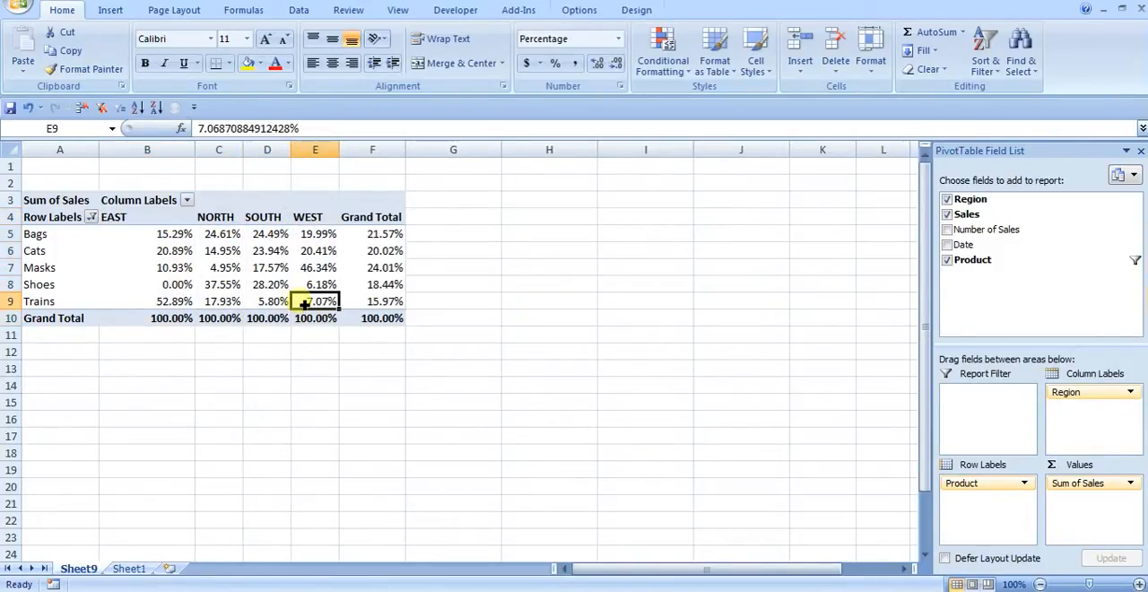
click(219, 251)
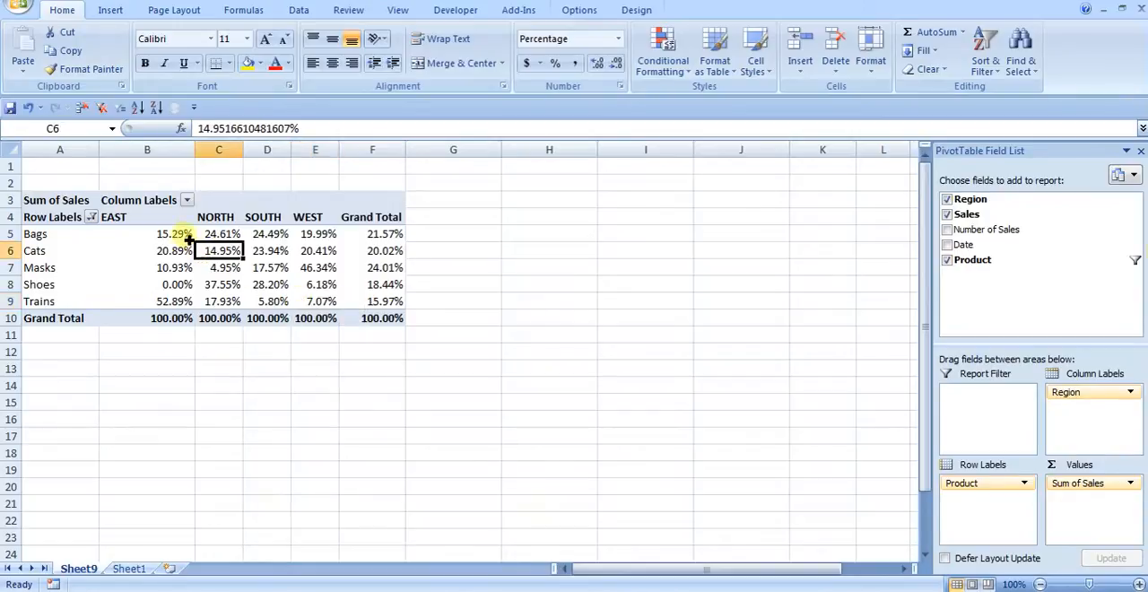
Step: Return Sum of Sales to Normal totals and remove Product from the rows
right_click(147, 233)
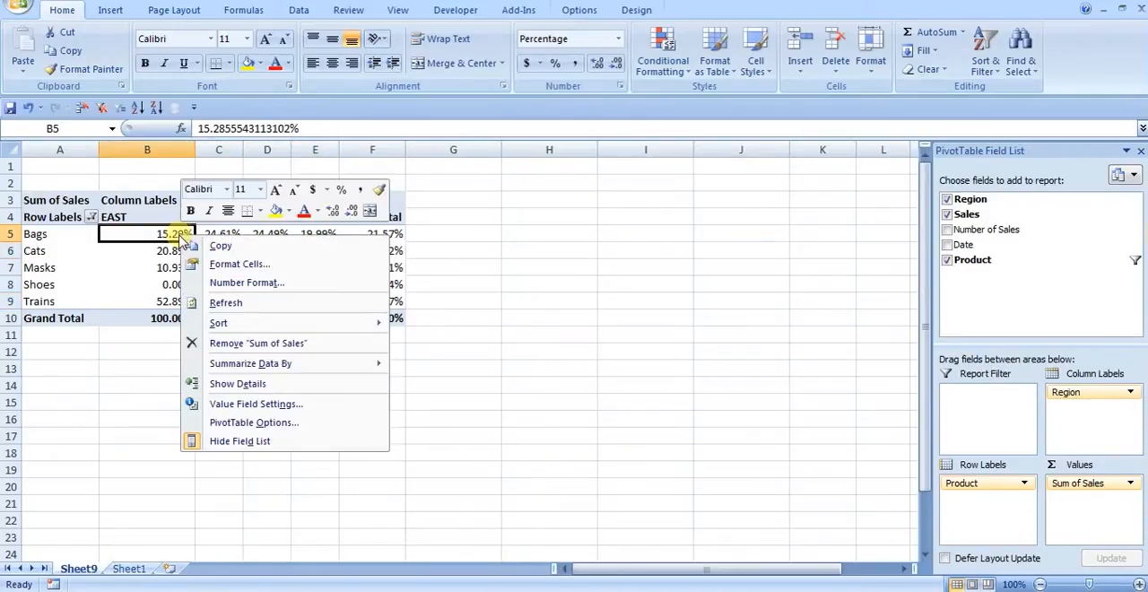
click(255, 403)
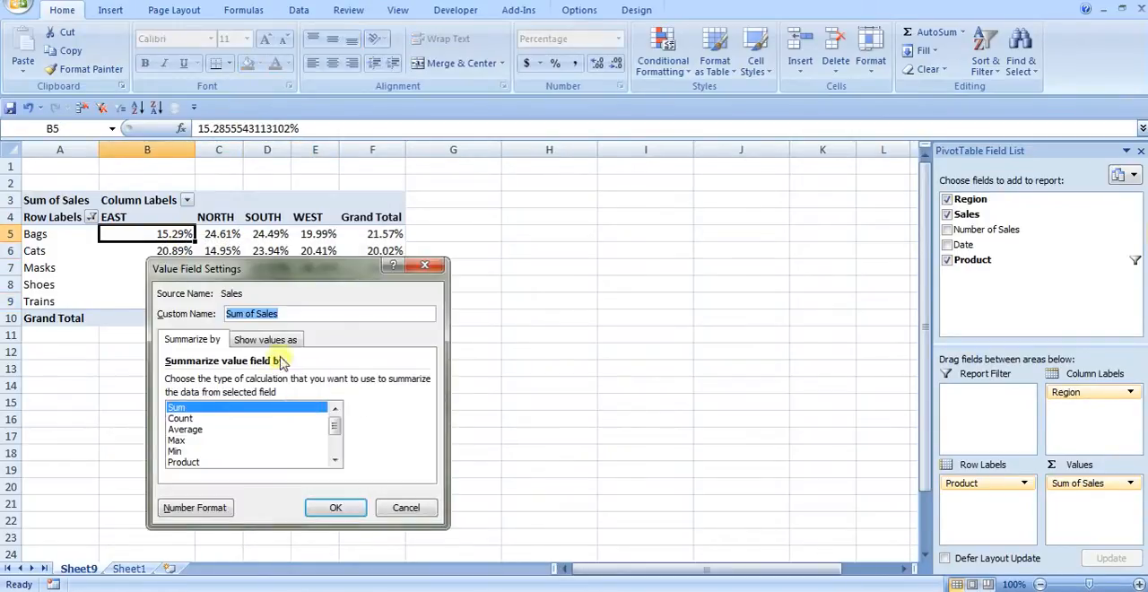
click(265, 339)
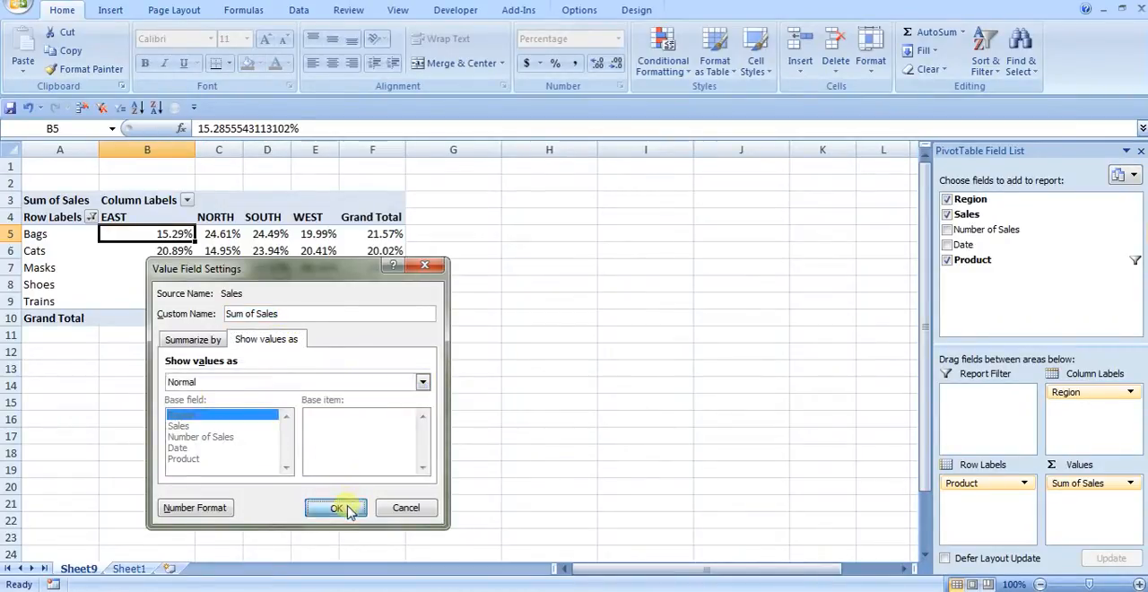
click(337, 507)
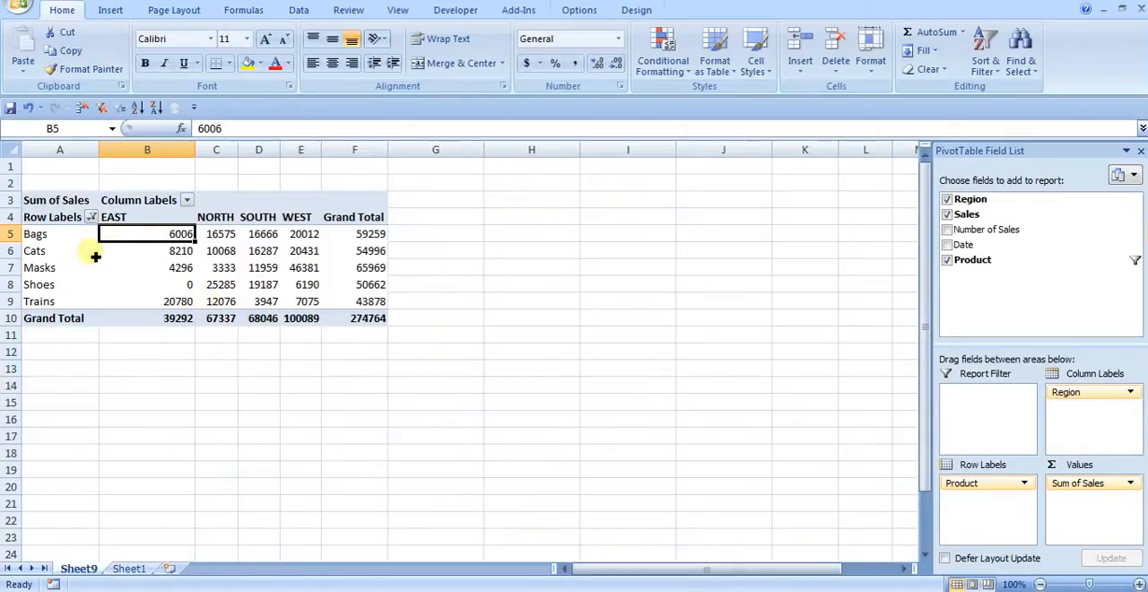
mouse_move(222, 267)
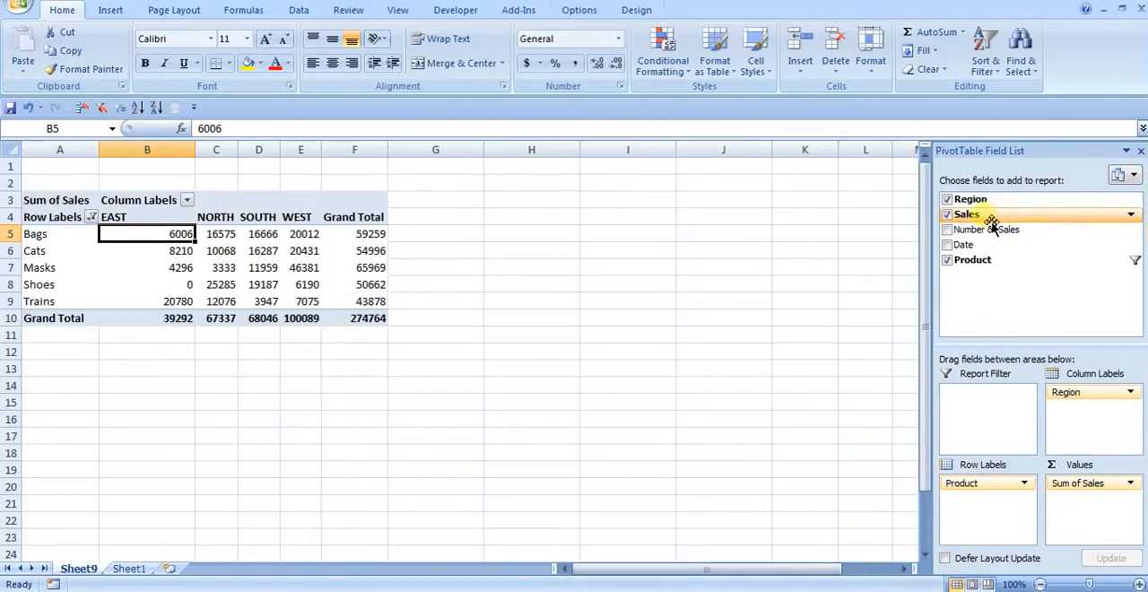
mouse_move(994, 232)
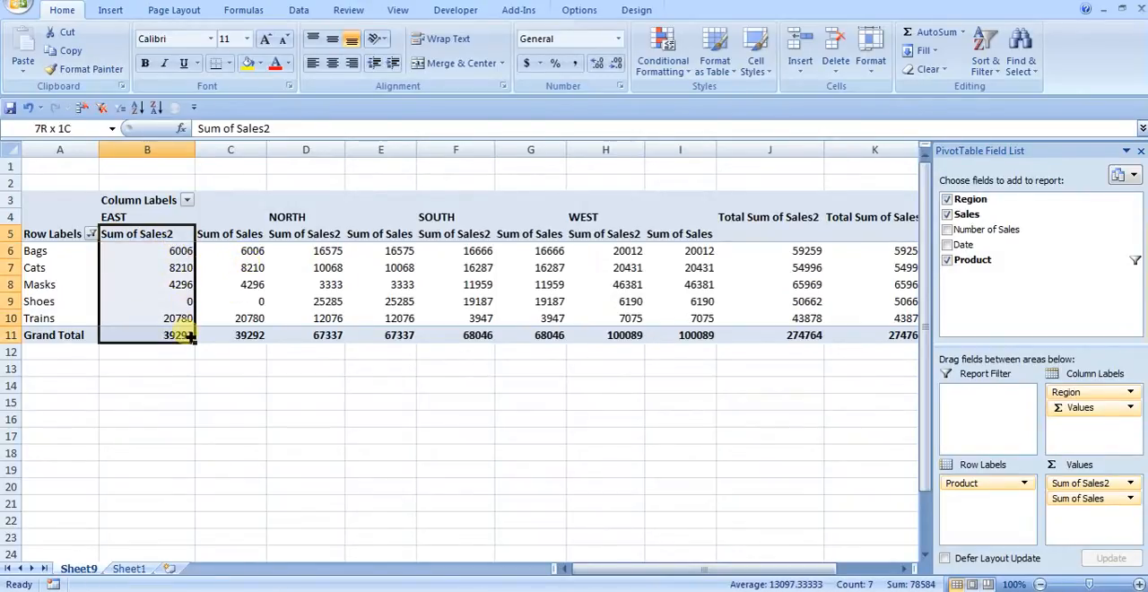
click(251, 251)
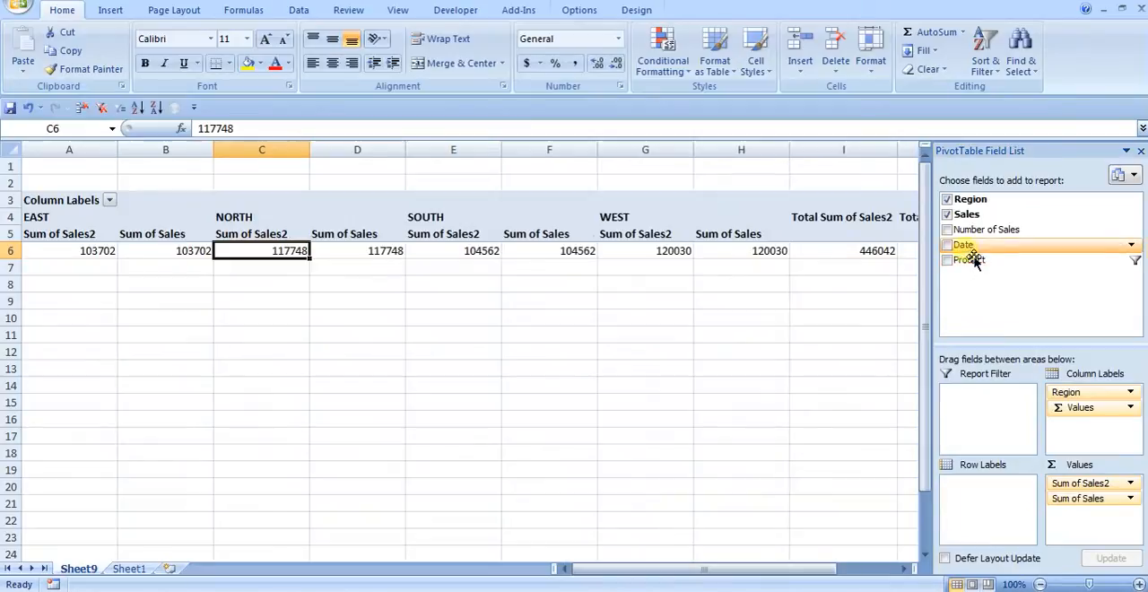
Step: Add Date to the rows and group it by Months, Quarters and Years via Group Field
click(947, 244)
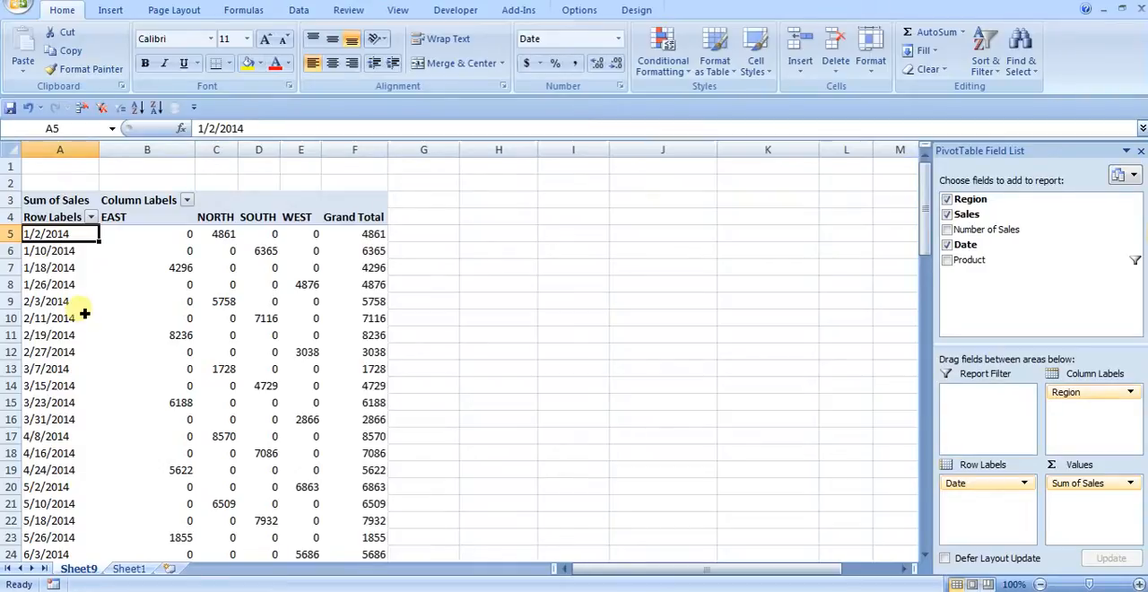
mouse_move(579, 11)
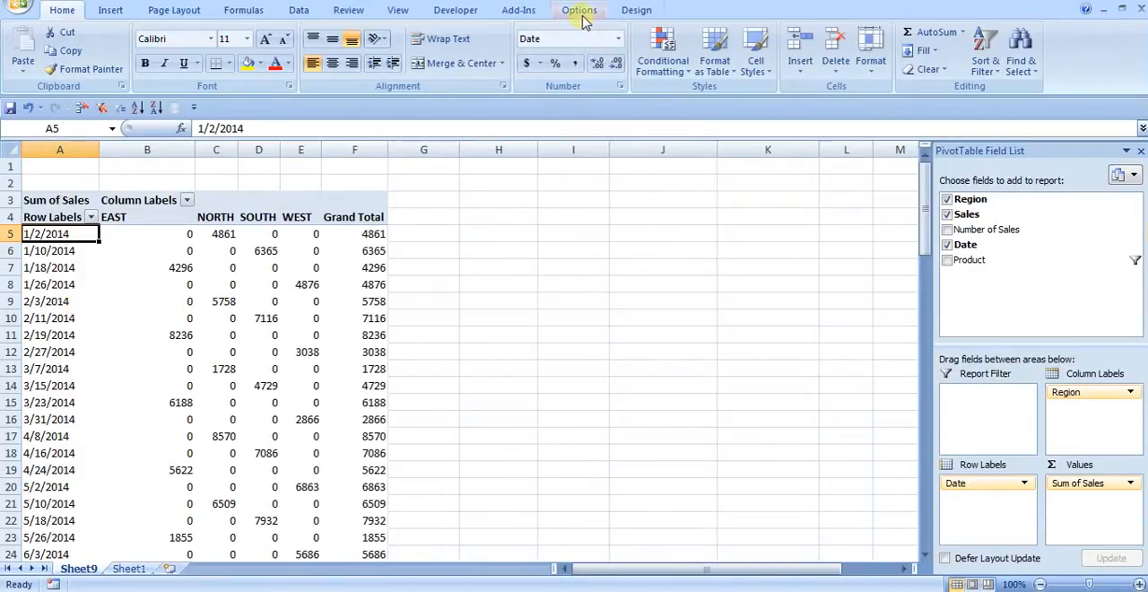
click(577, 11)
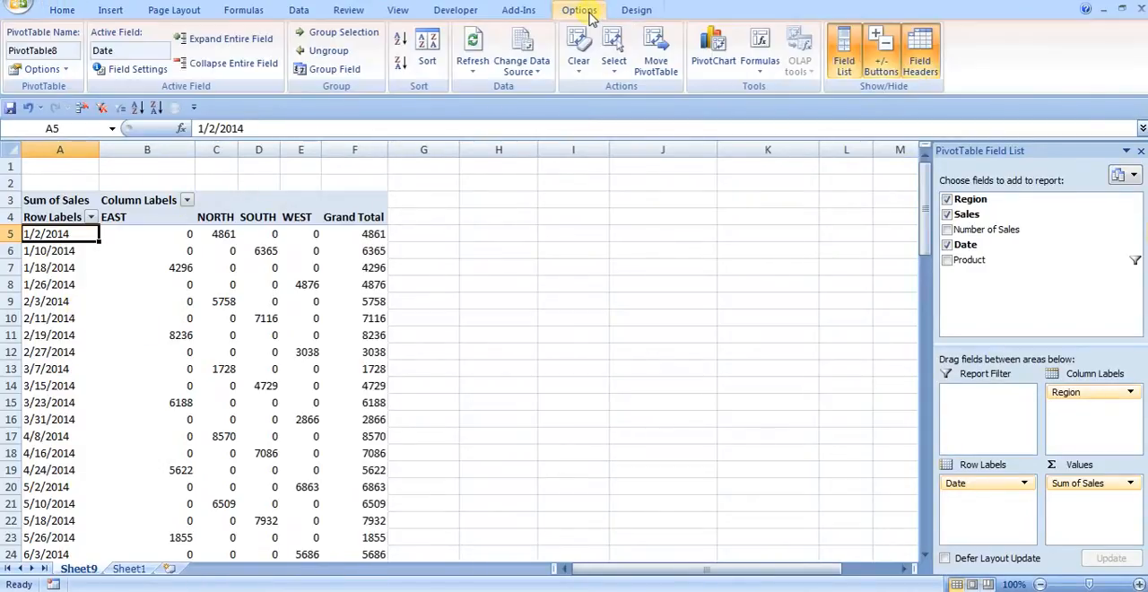
drag(61, 234, 60, 267)
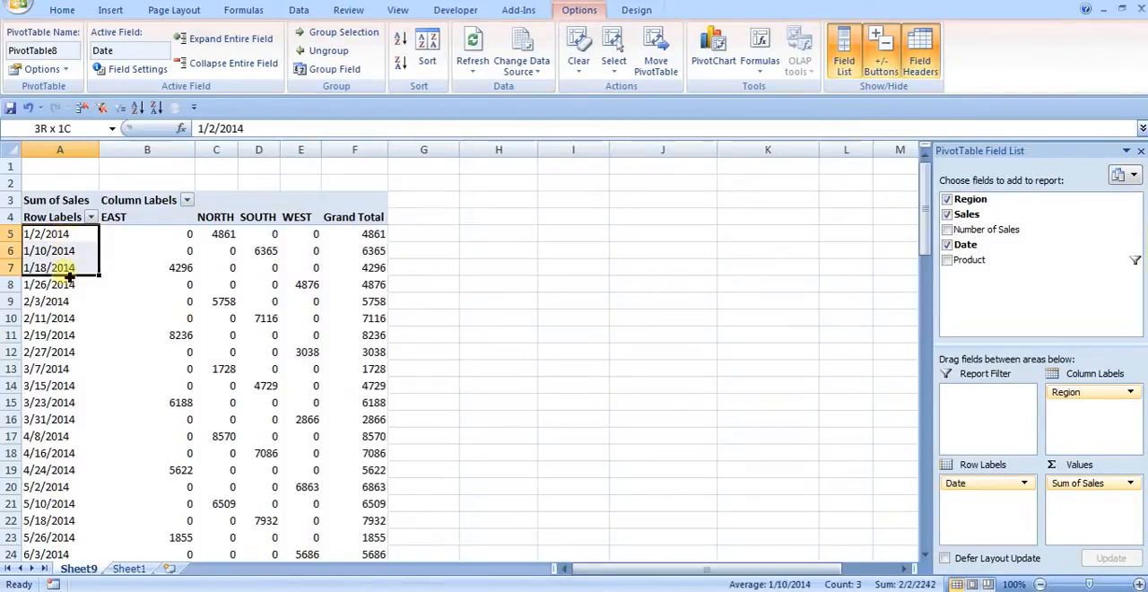
click(61, 233)
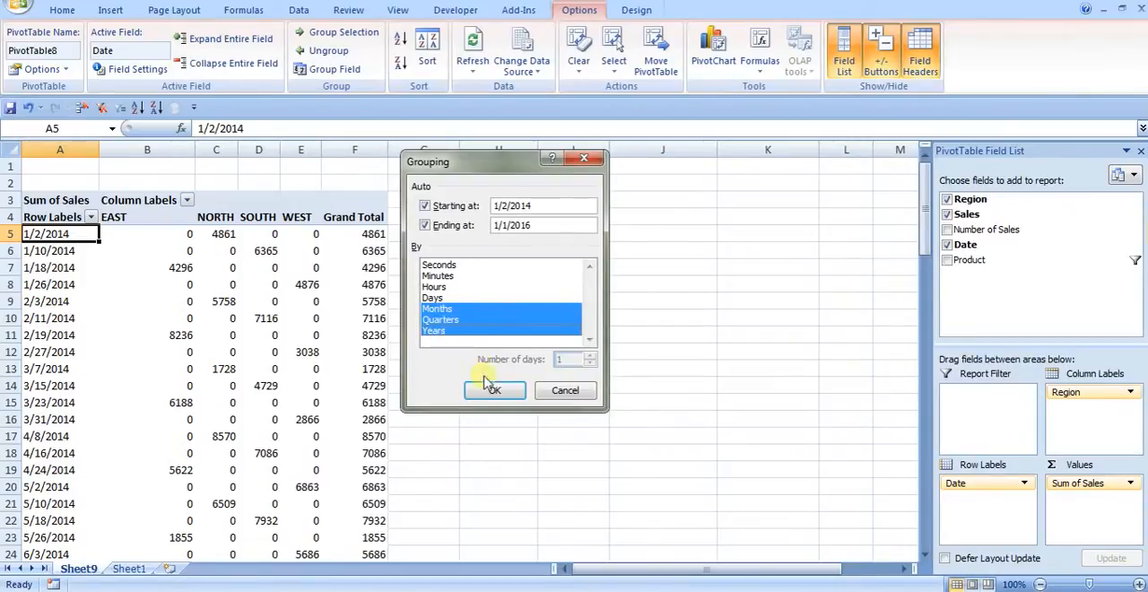
click(495, 389)
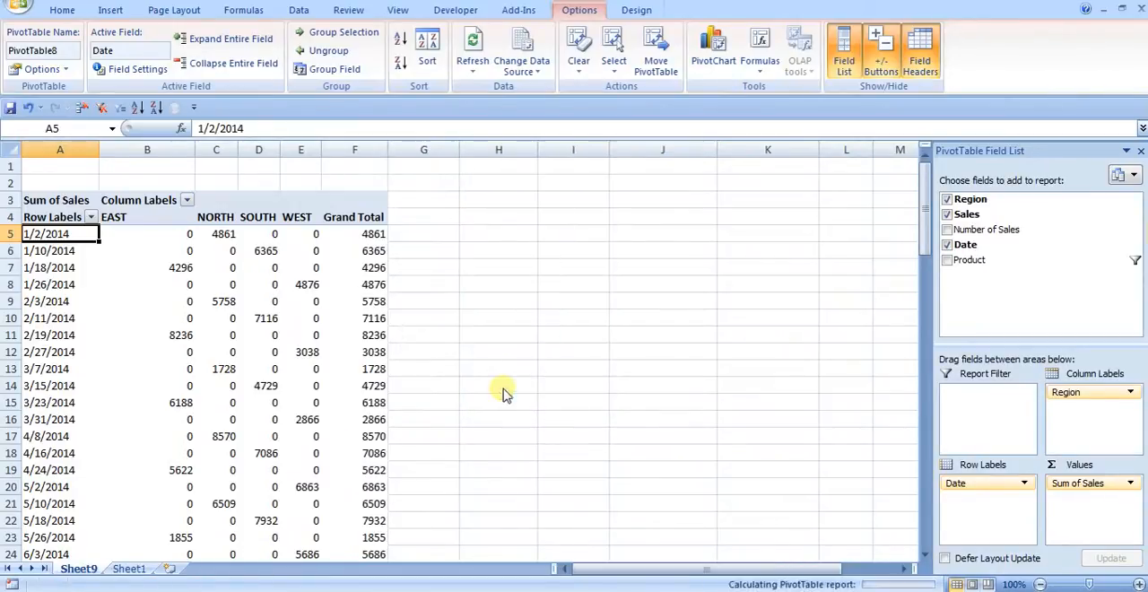
click(337, 69)
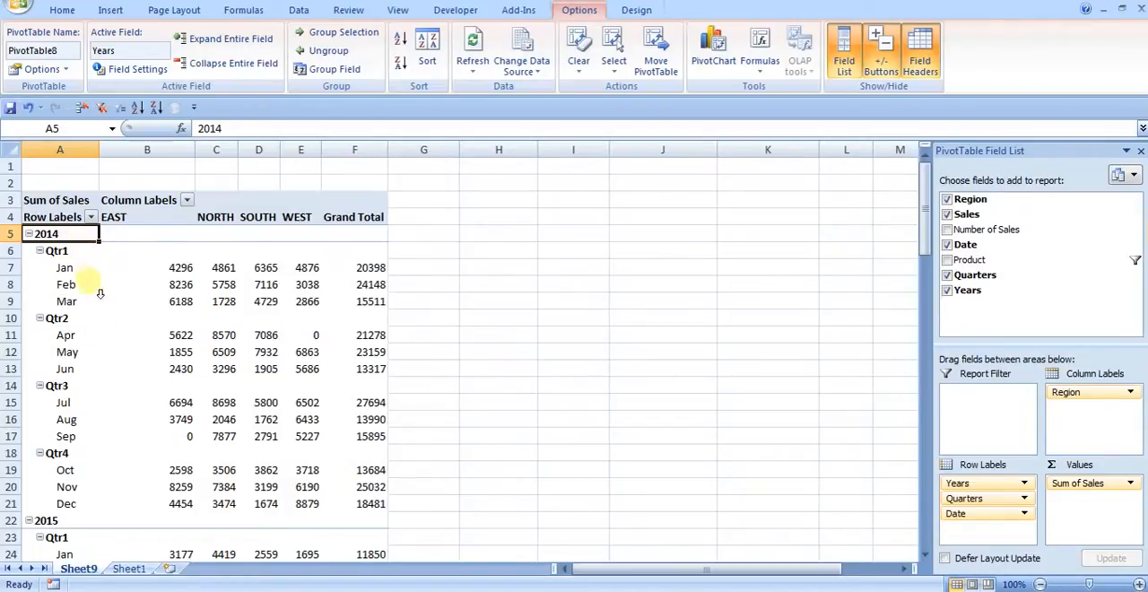
Step: Uncheck Quarters and re-add Date so months list under each year
click(66, 302)
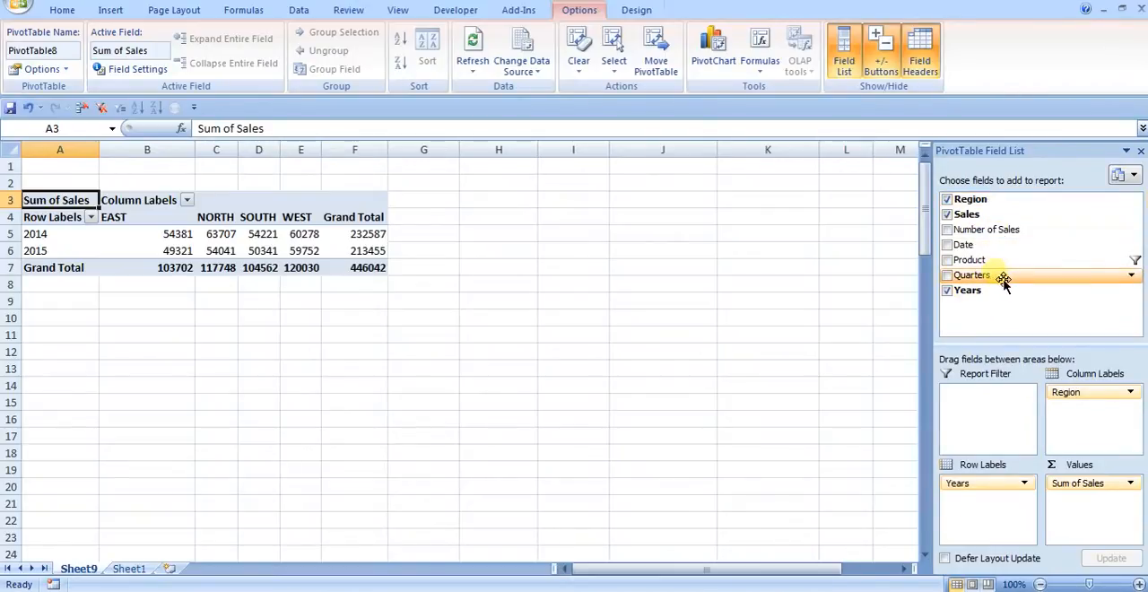
click(947, 275)
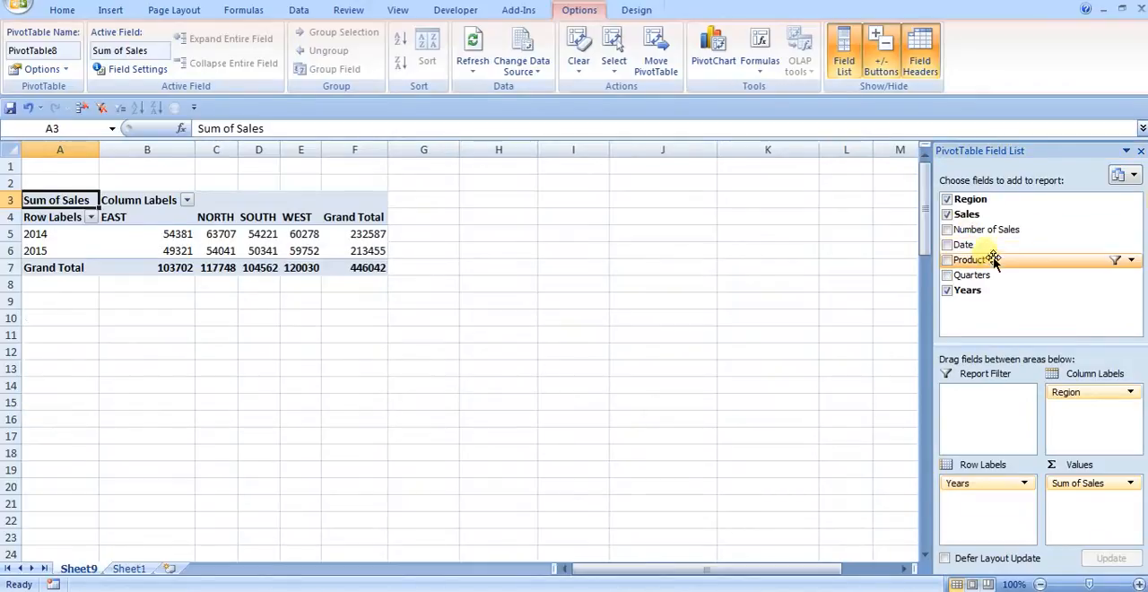
click(946, 244)
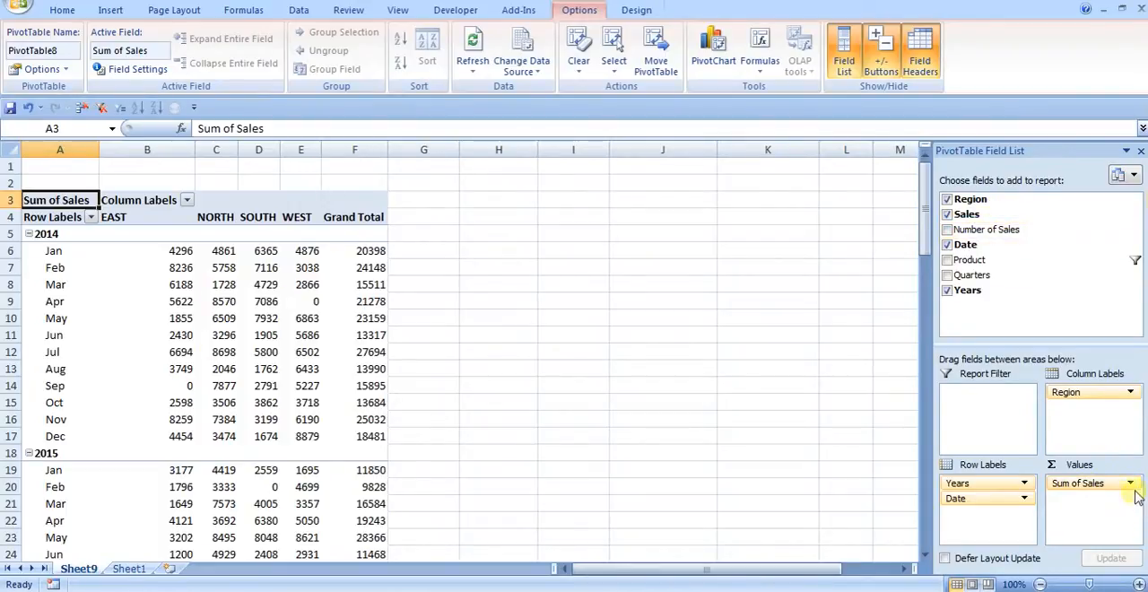
Step: Show the second Sales field as % Difference From Date, base item (previous)
click(1076, 482)
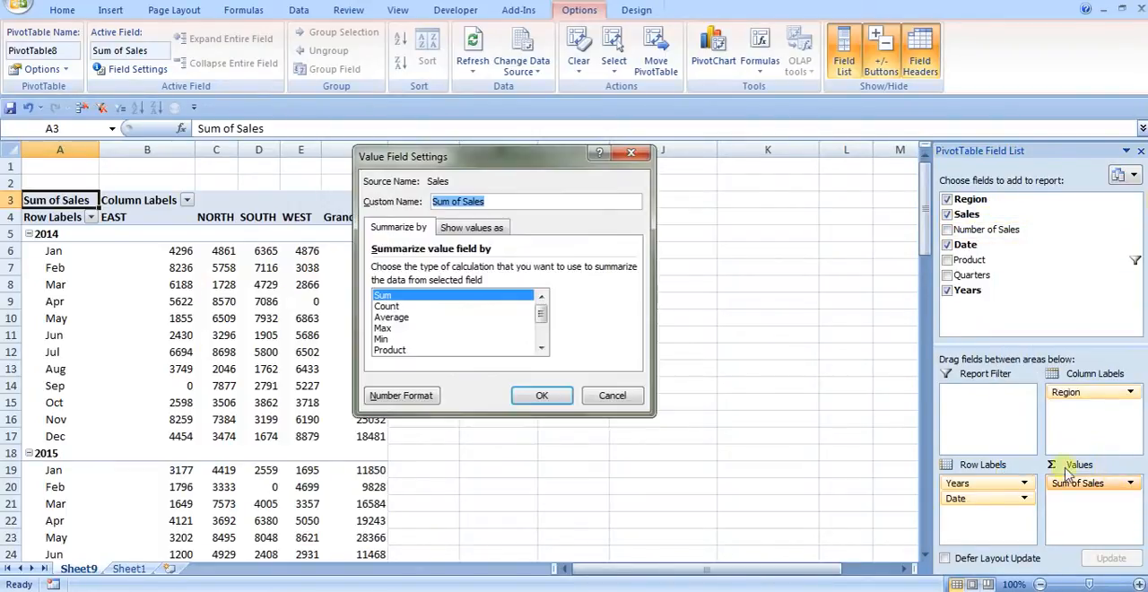
click(474, 226)
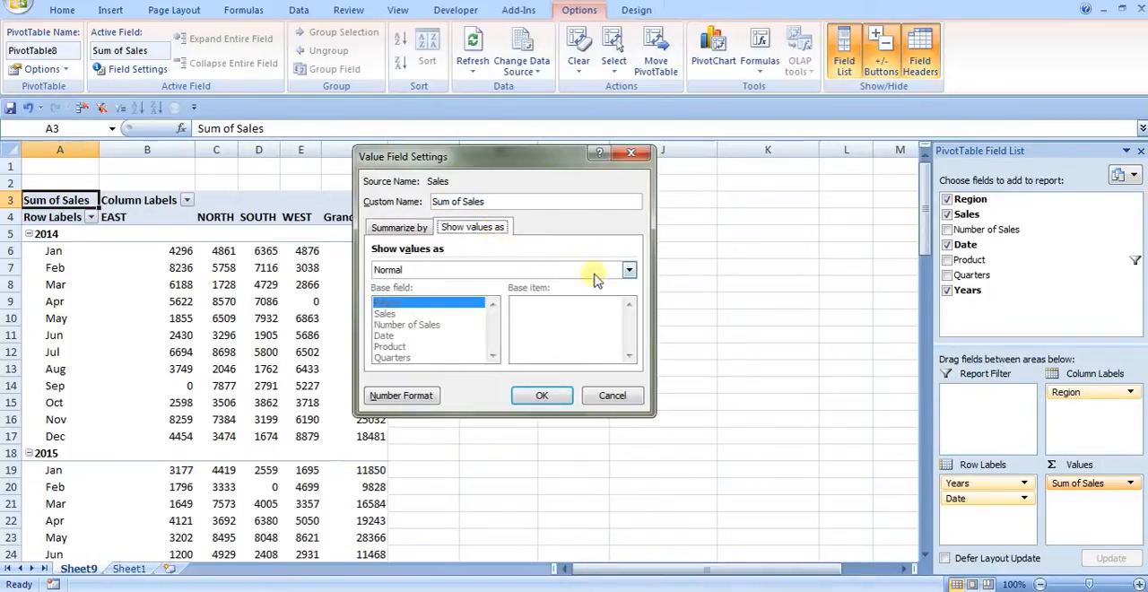
click(628, 269)
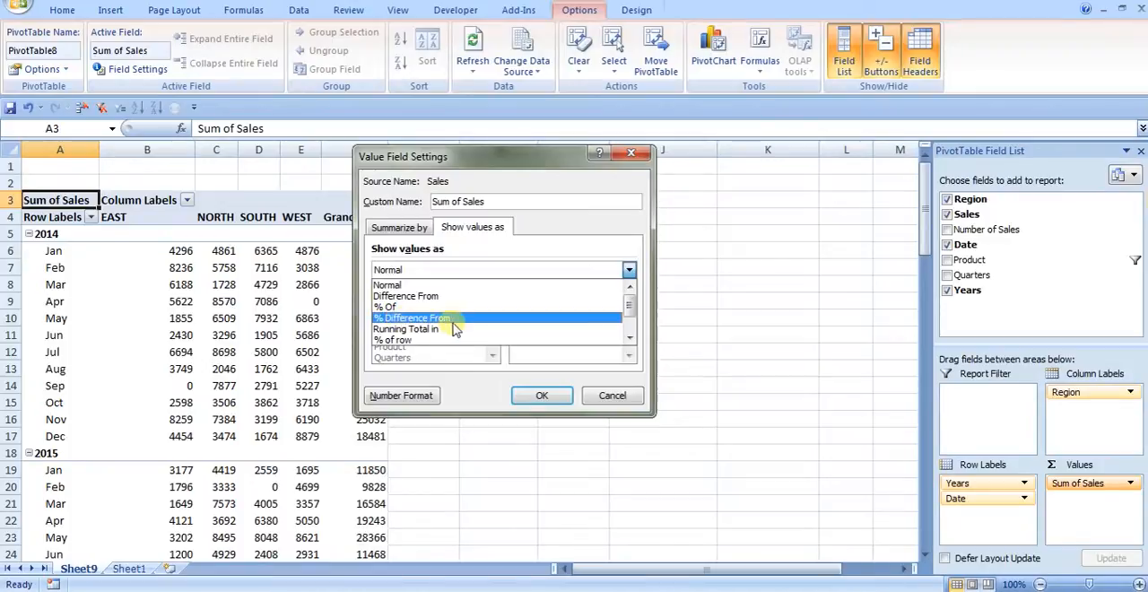
click(412, 317)
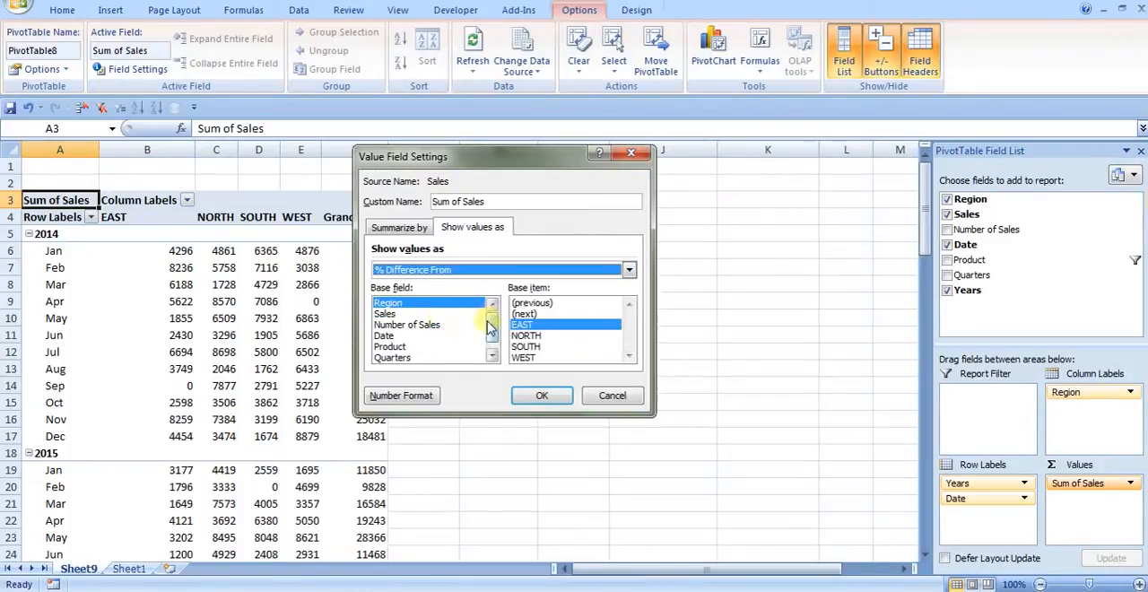
click(384, 322)
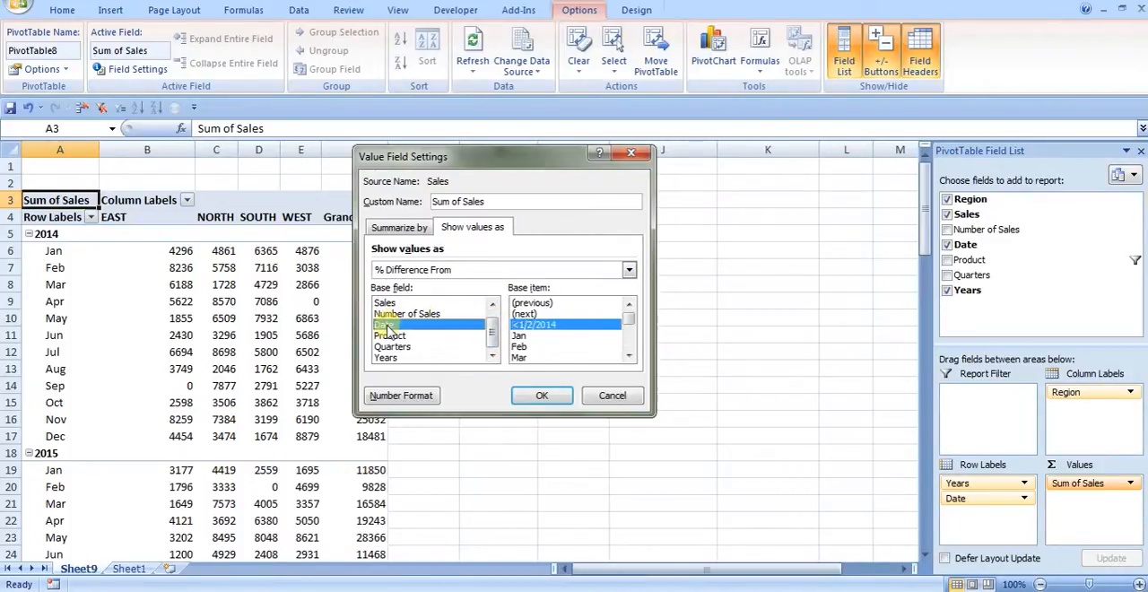
click(531, 301)
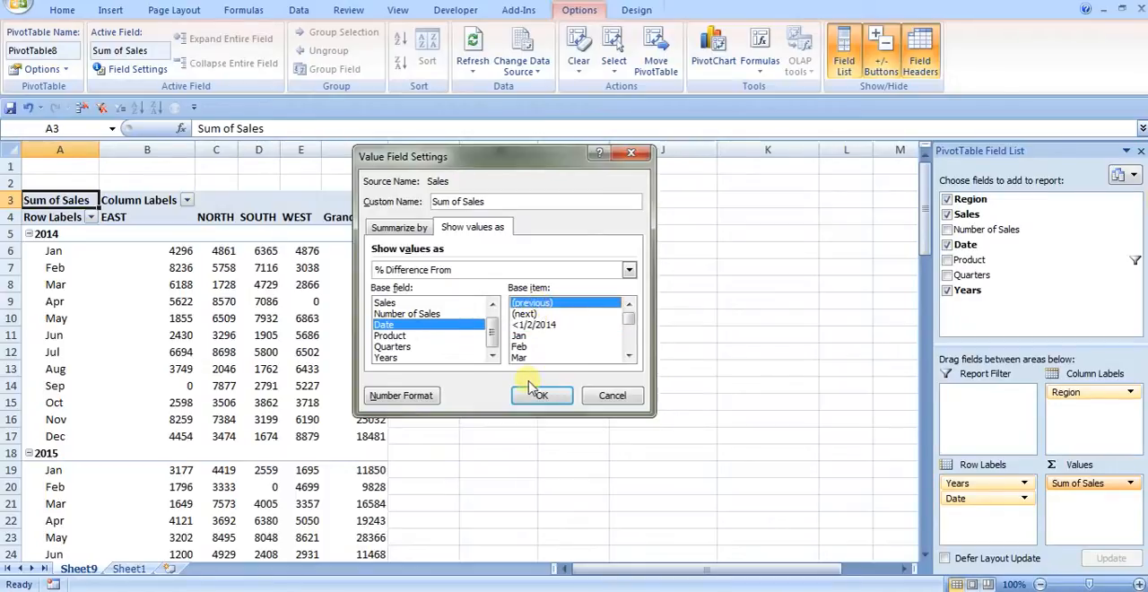
click(541, 395)
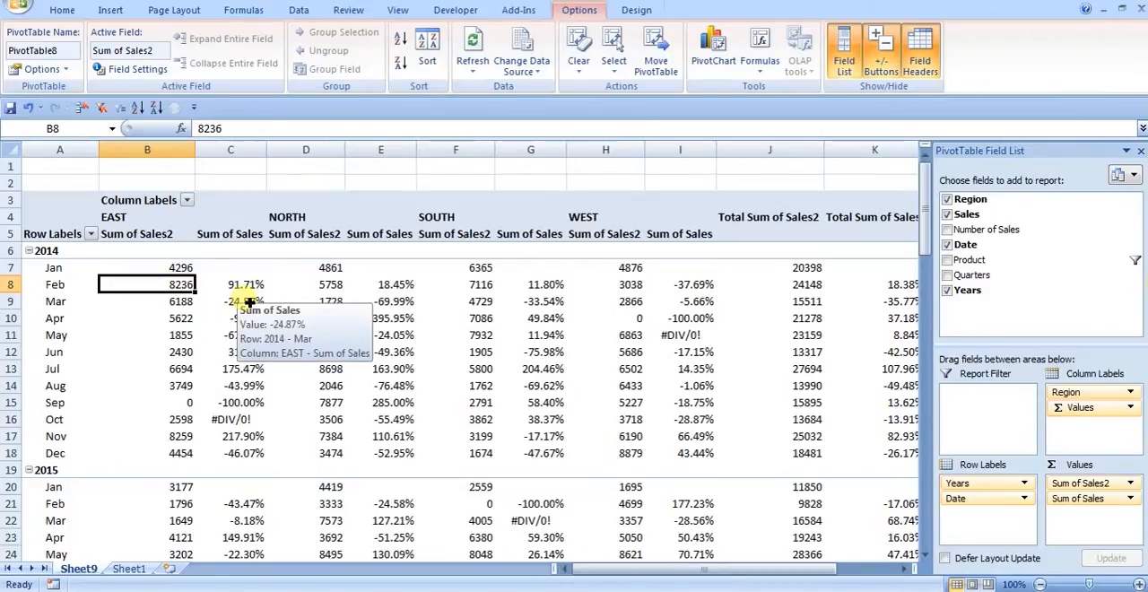
mouse_move(283, 328)
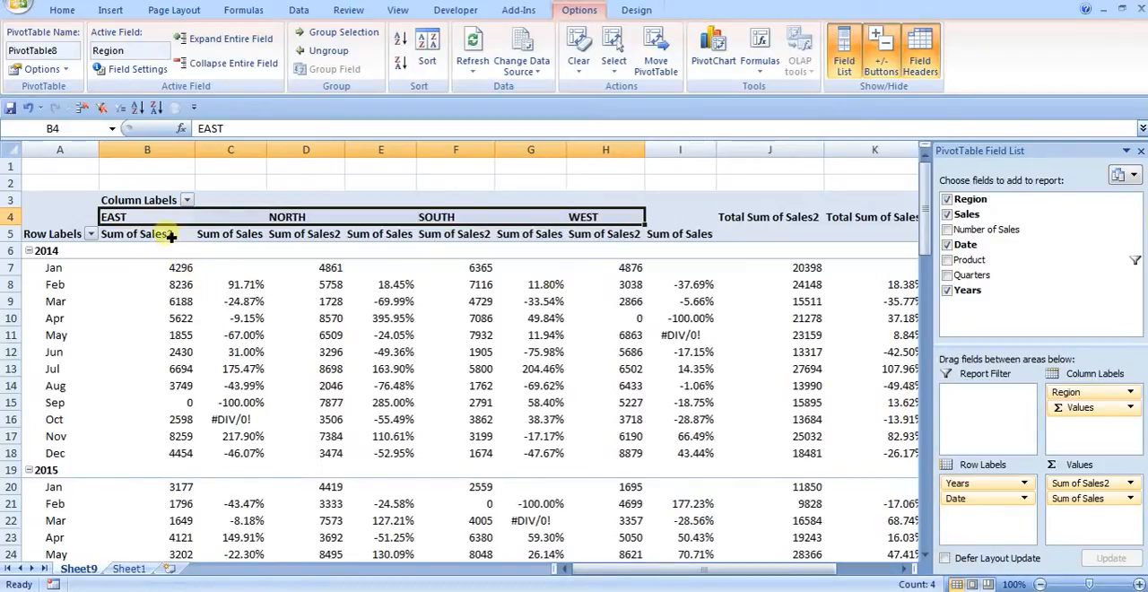
Step: Give the first value field the custom name Total Sales via Value Field Settings
click(135, 233)
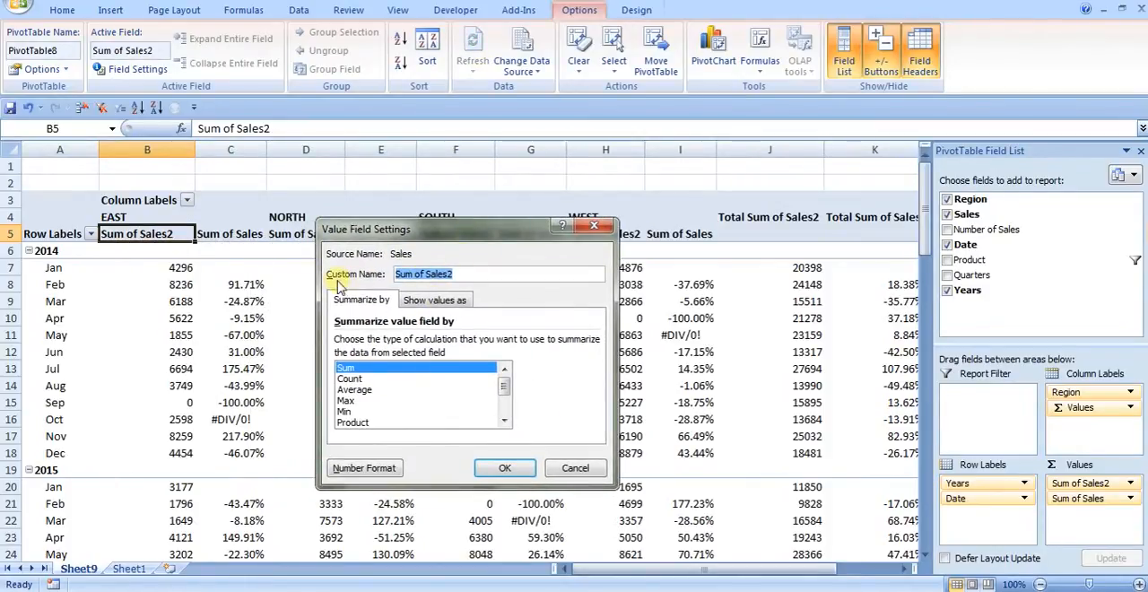
text(Total Sa)
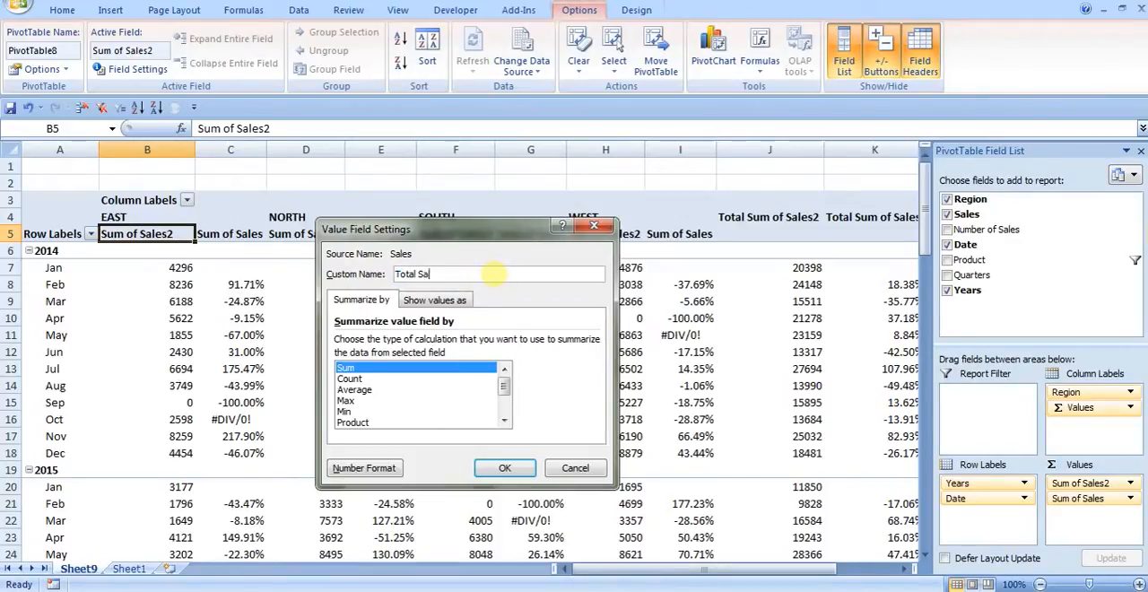
click(504, 466)
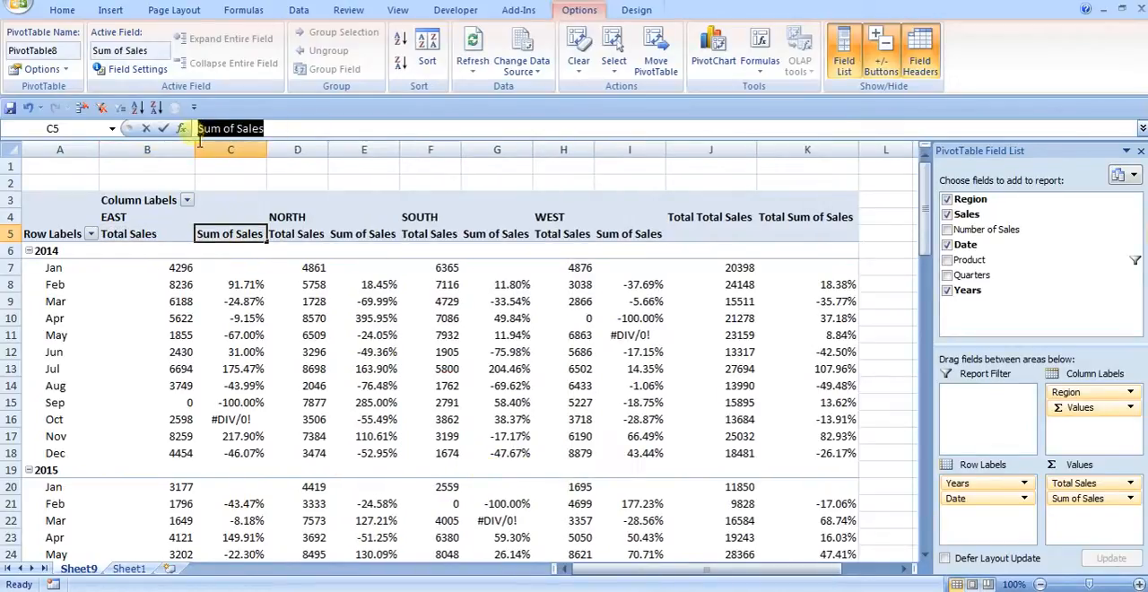
Step: Rename the second value column header to % Change and review the 2014 results
text(% Change)
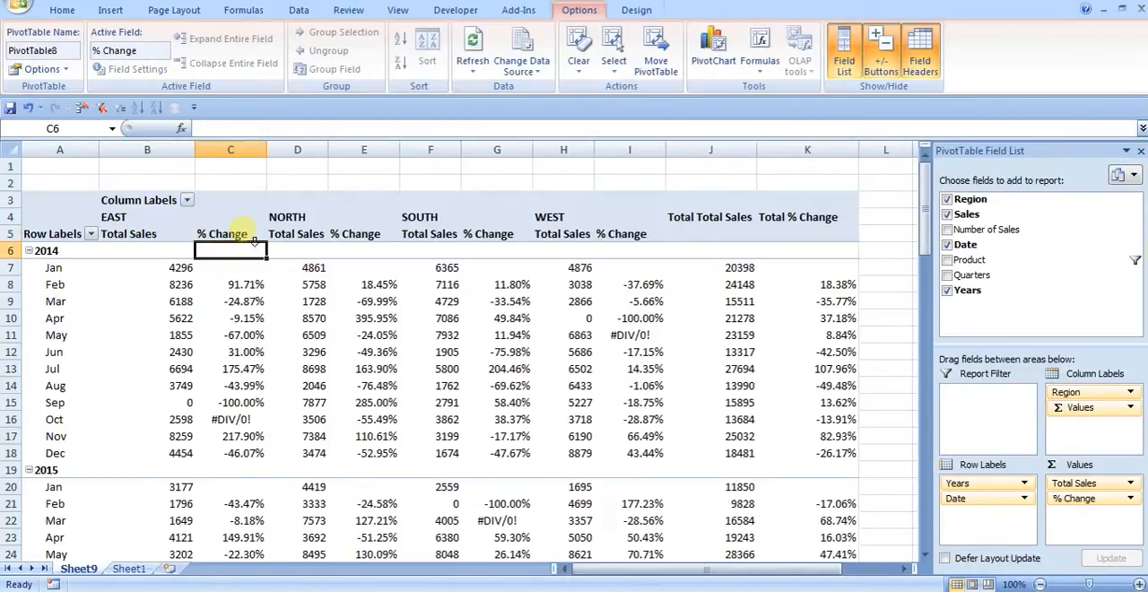
mouse_move(792, 287)
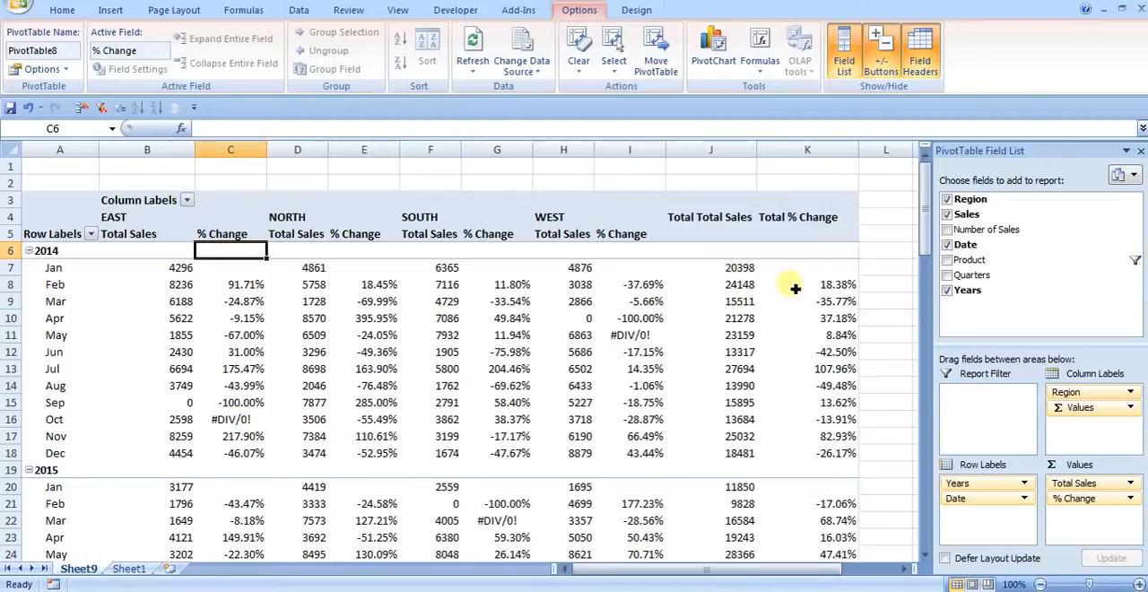
mouse_move(900, 438)
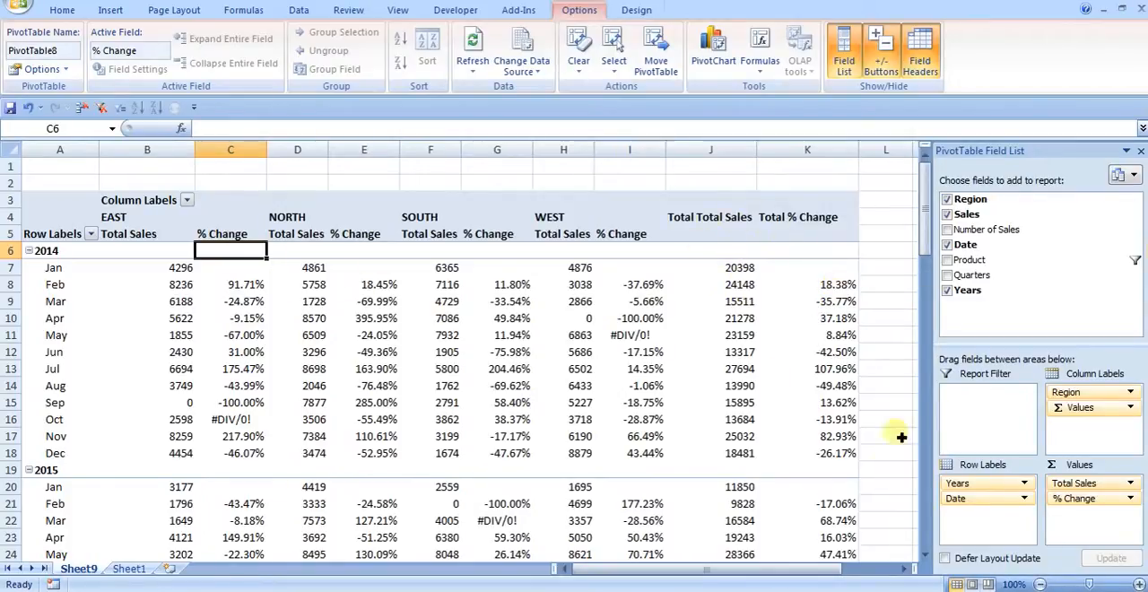
drag(710, 283, 807, 333)
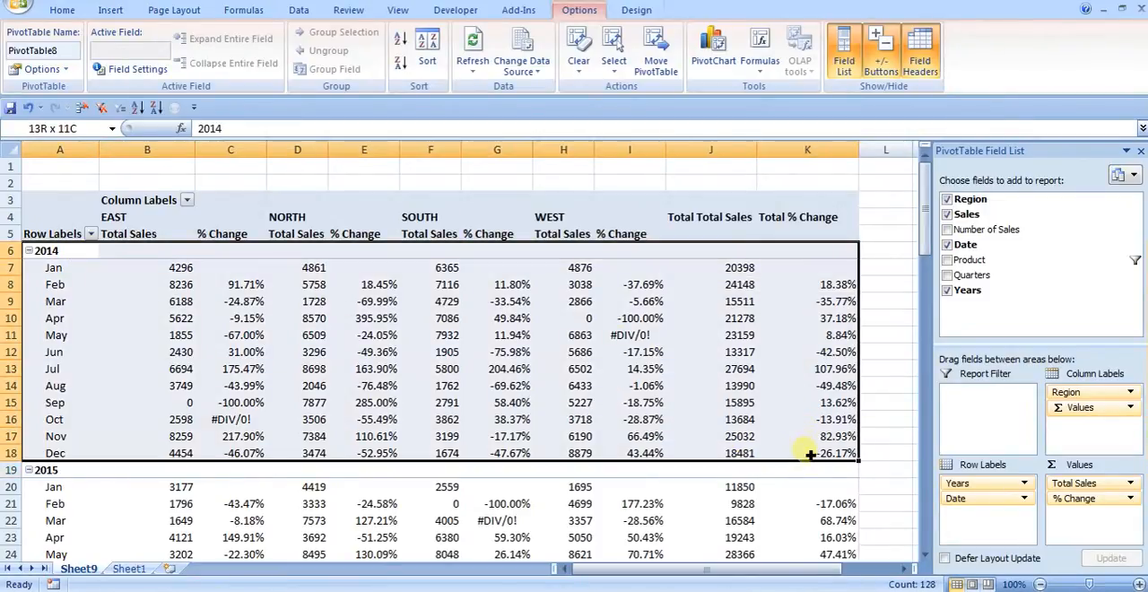
scroll(down, 3)
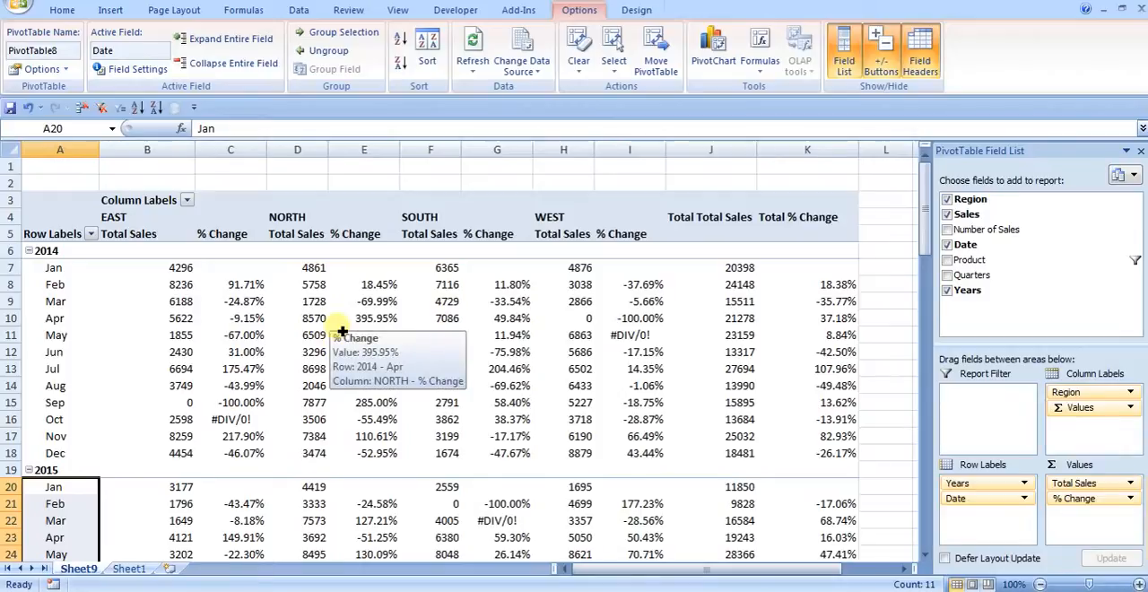
mouse_move(224, 301)
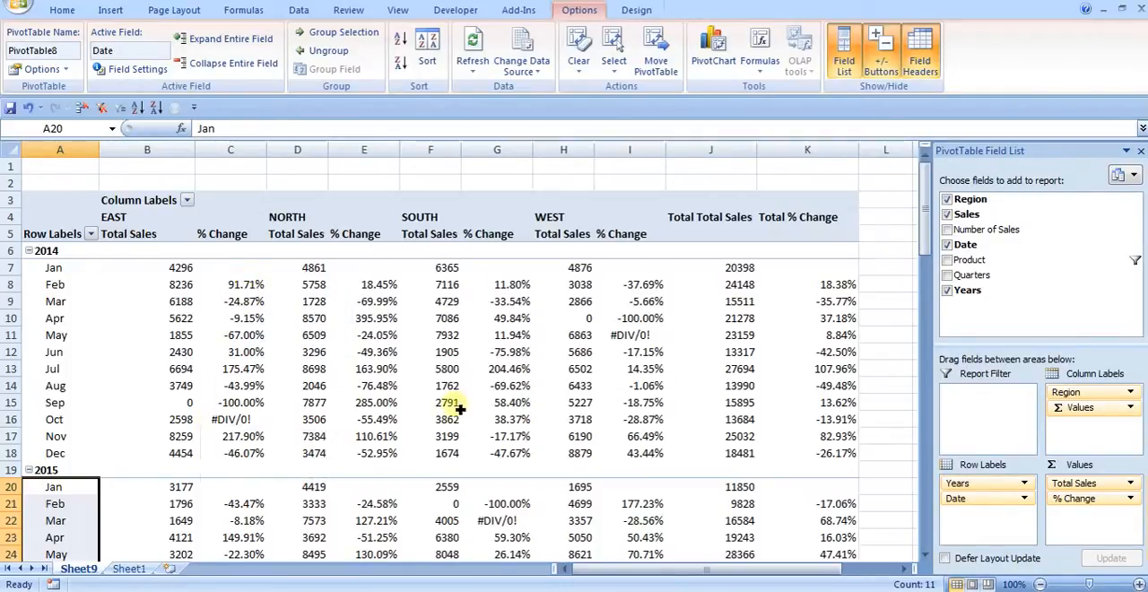
Step: Replace the date rows with Number of Sales as the pivot table row labels
click(1084, 499)
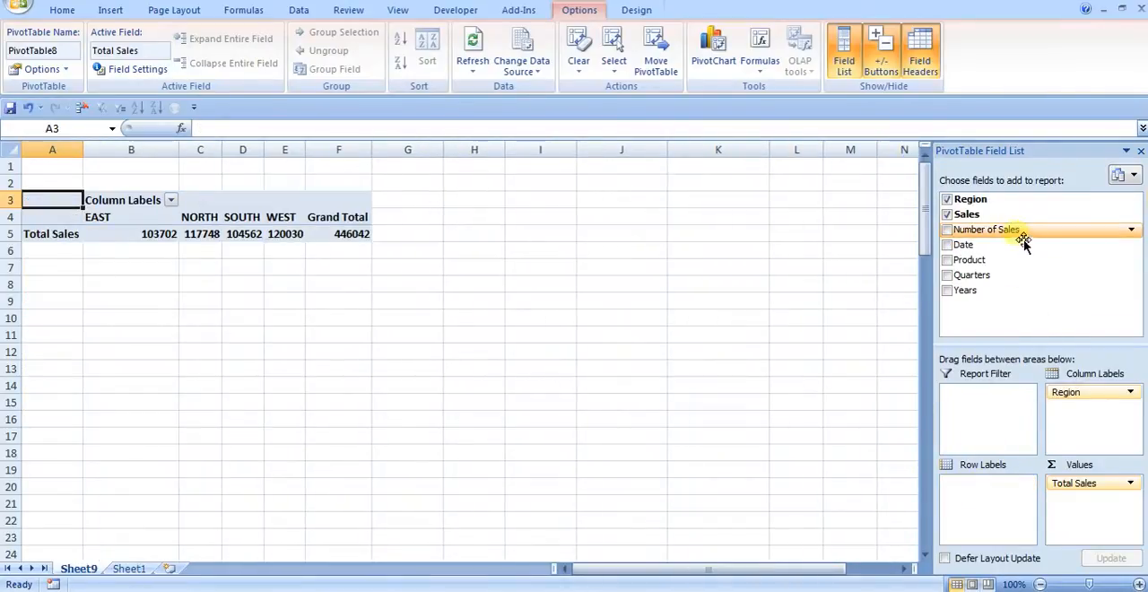
click(947, 229)
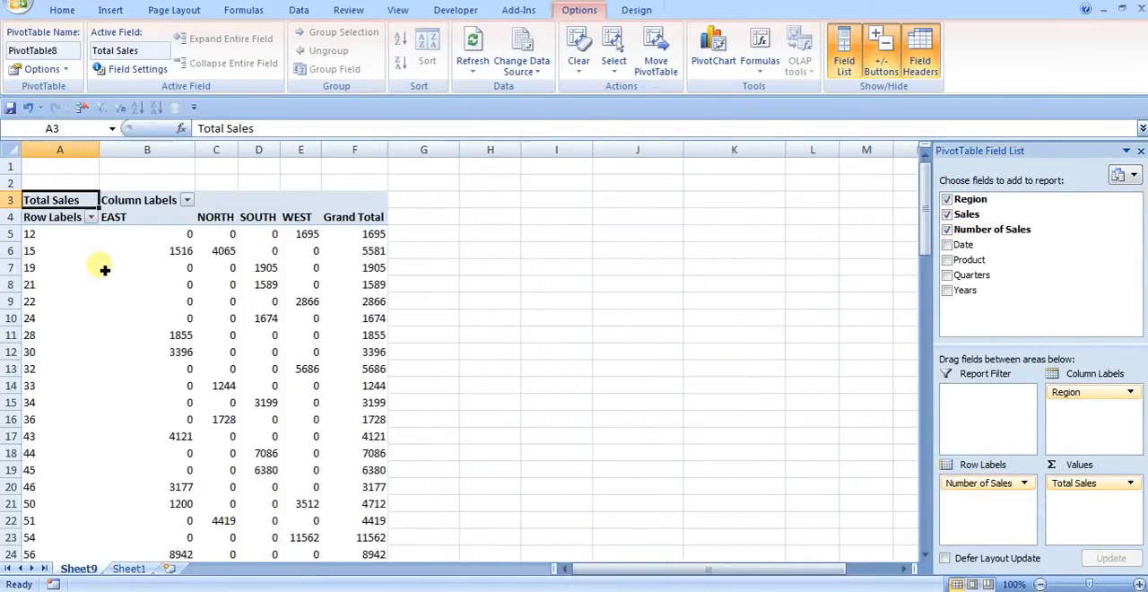
mouse_move(57, 247)
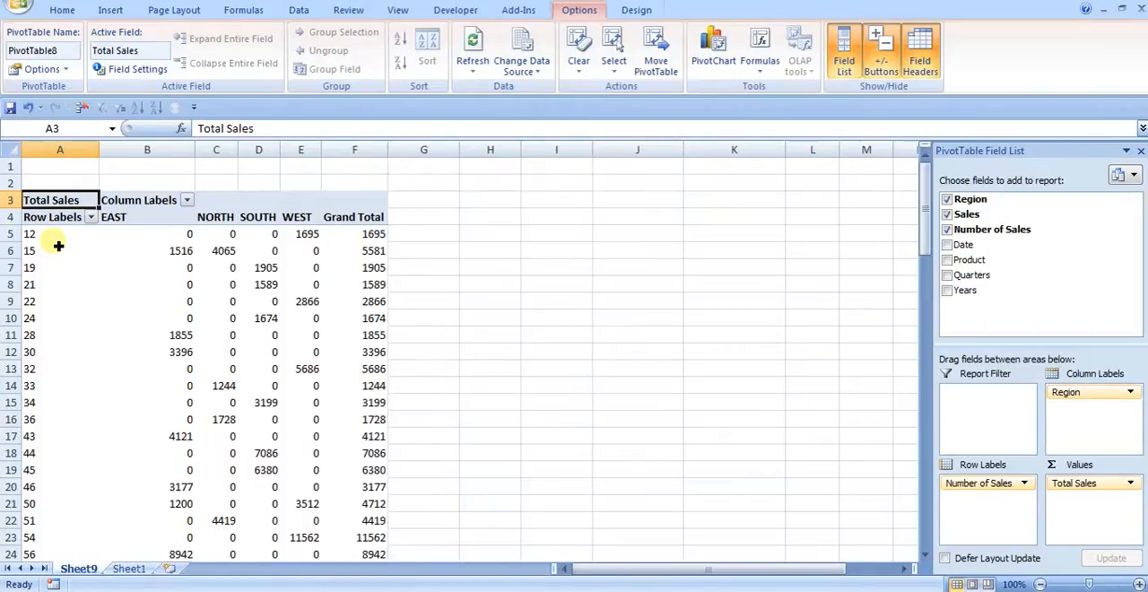
click(60, 233)
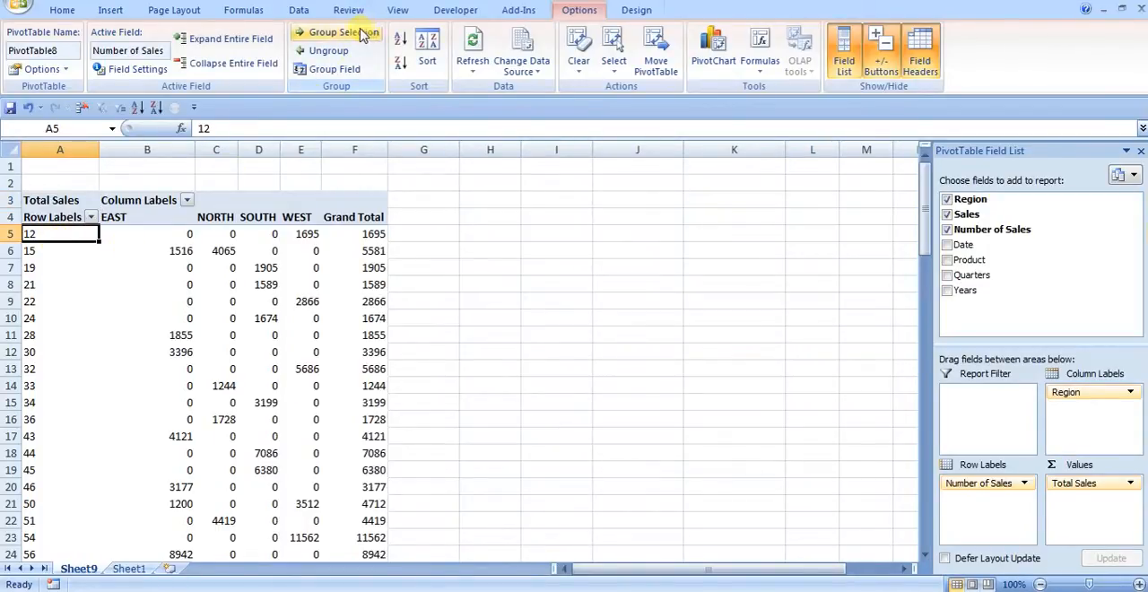
mouse_move(348, 36)
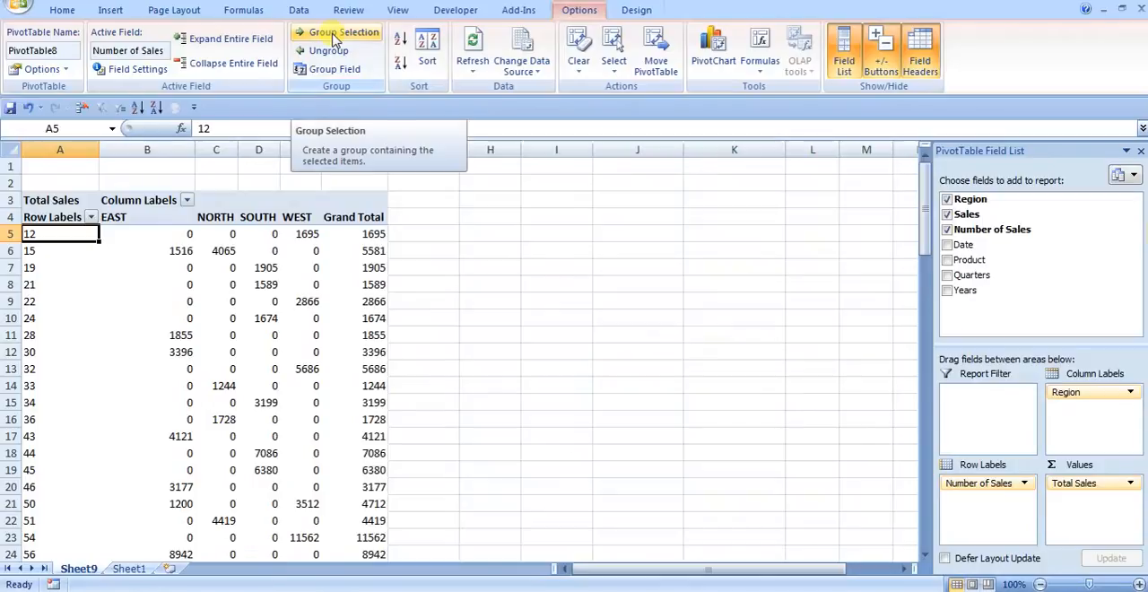
Step: Group the sales counts into bands of 50 from 0 to 200
click(343, 32)
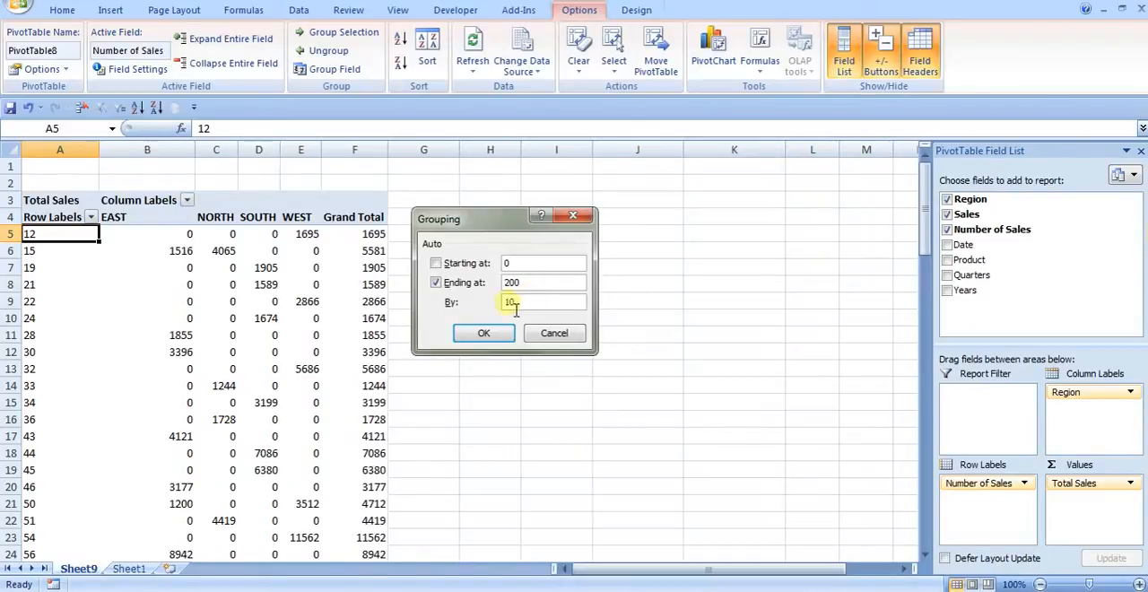
text(50)
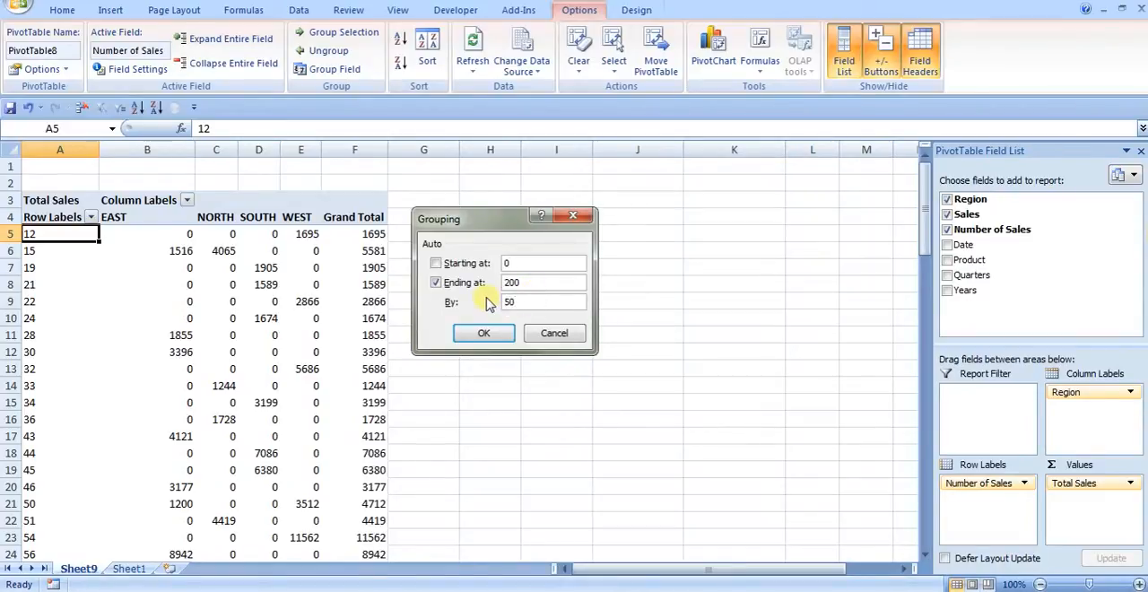
click(484, 334)
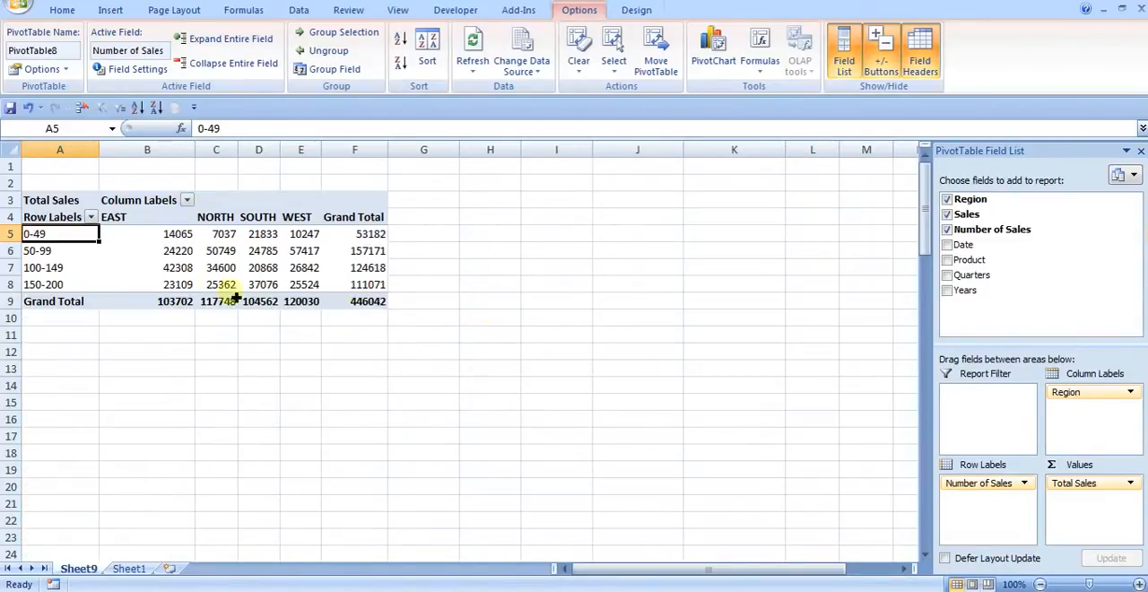
drag(61, 233, 301, 283)
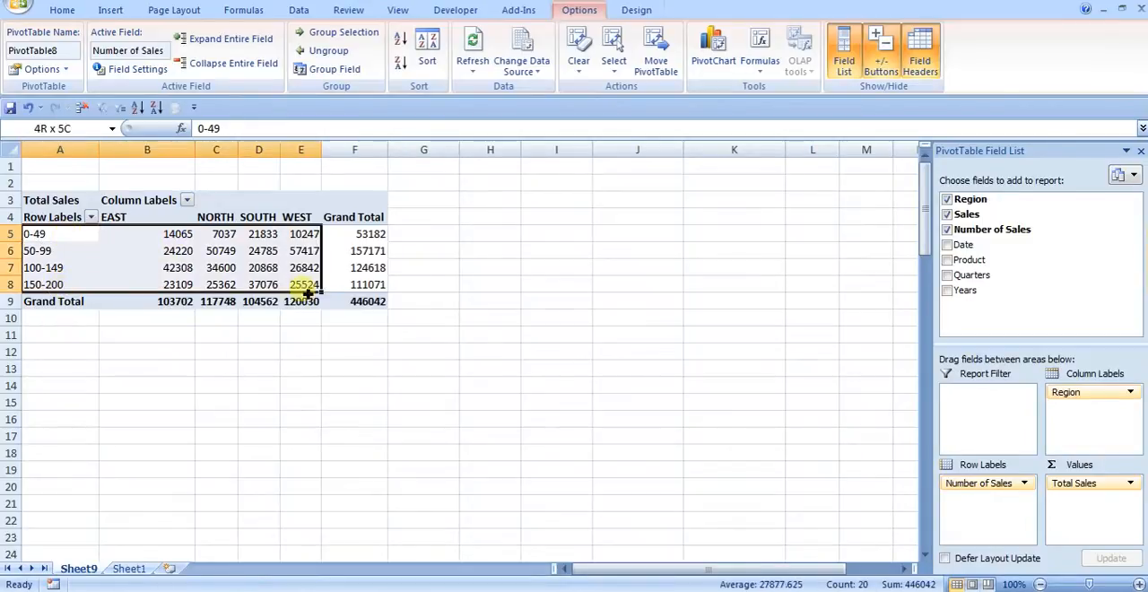
click(61, 233)
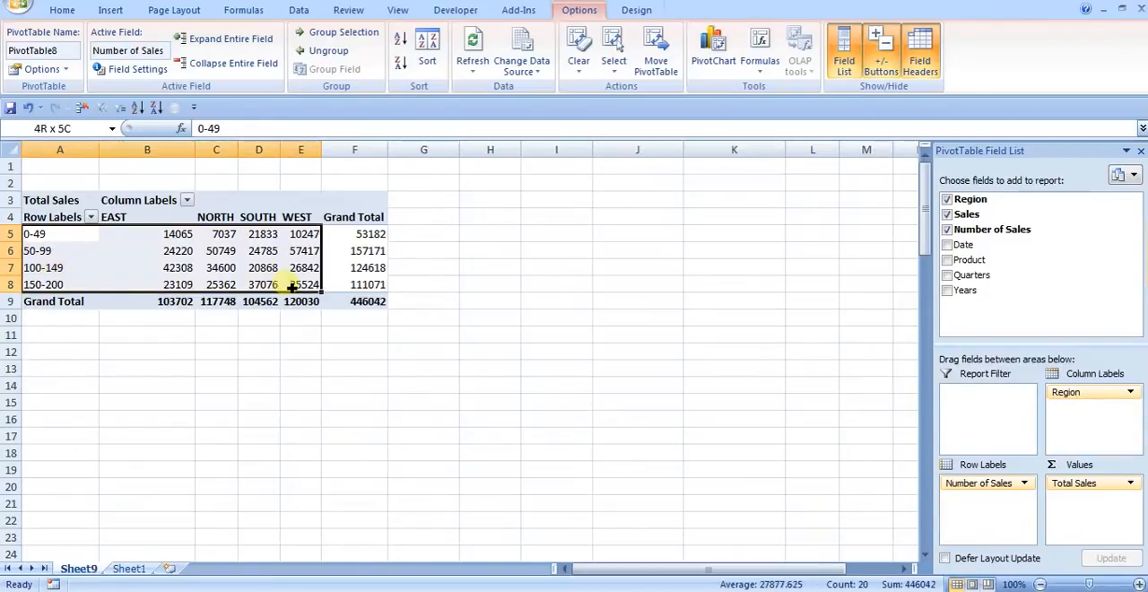
Step: Insert a column PivotChart of total sales per region split by sales-count band
click(258, 233)
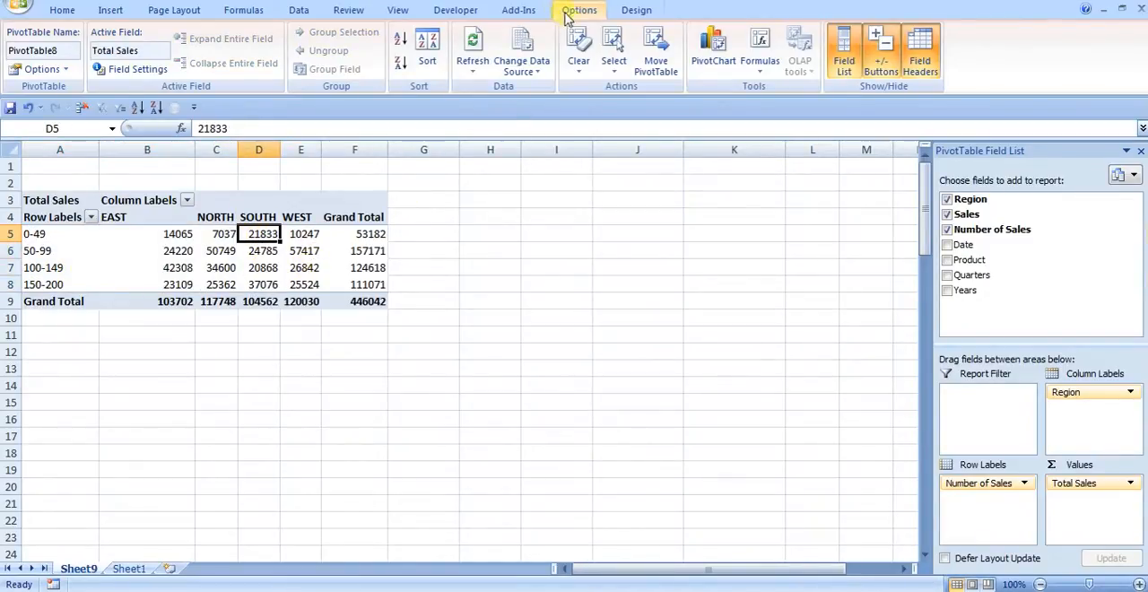
mouse_move(713, 45)
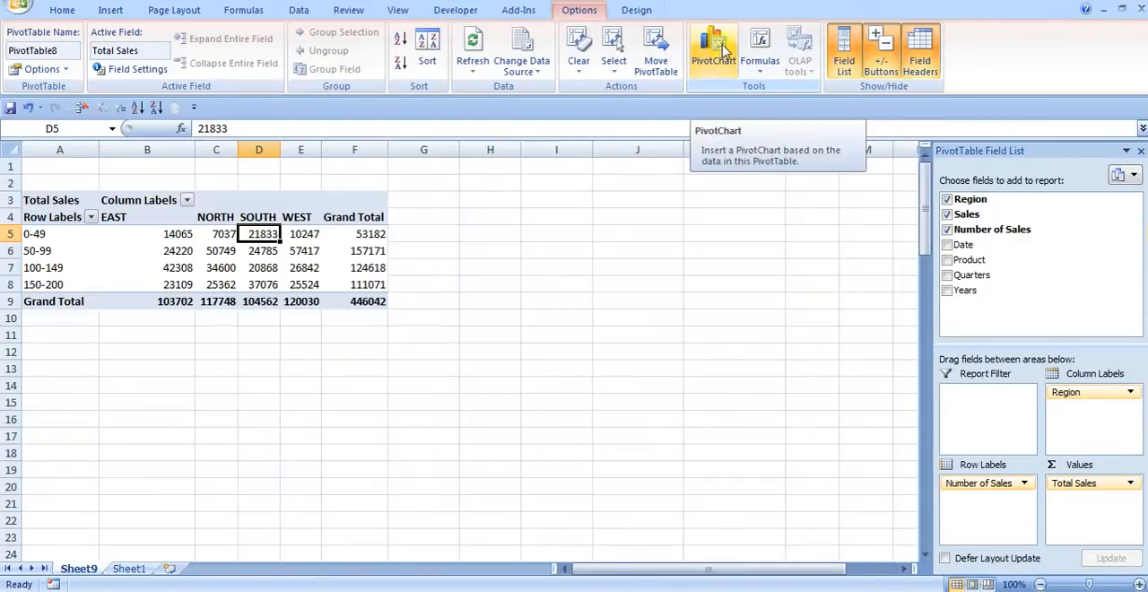
click(714, 45)
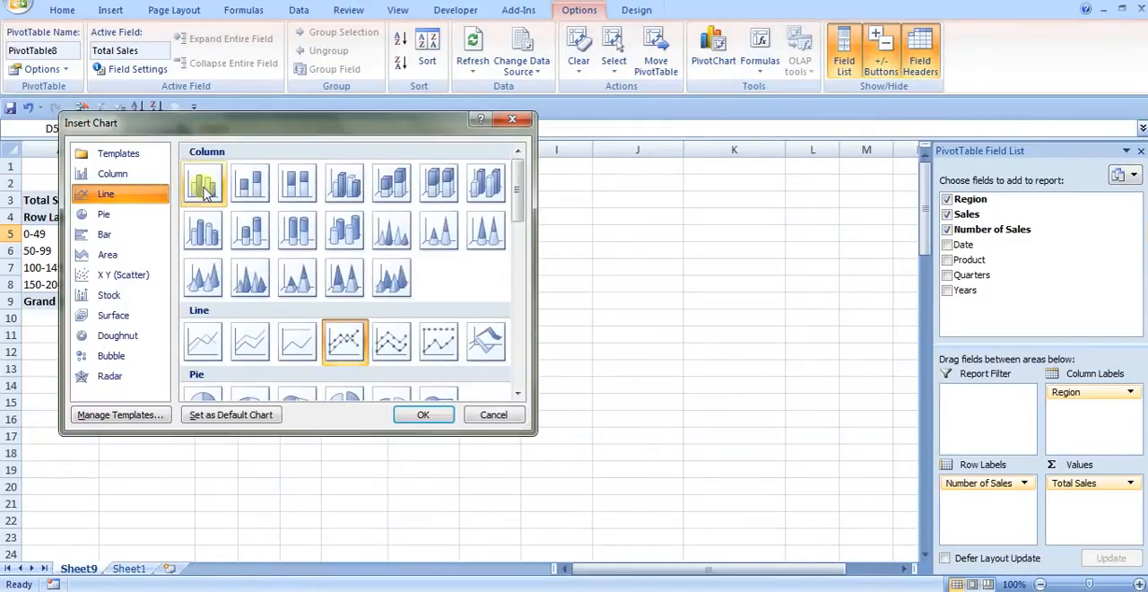
click(111, 172)
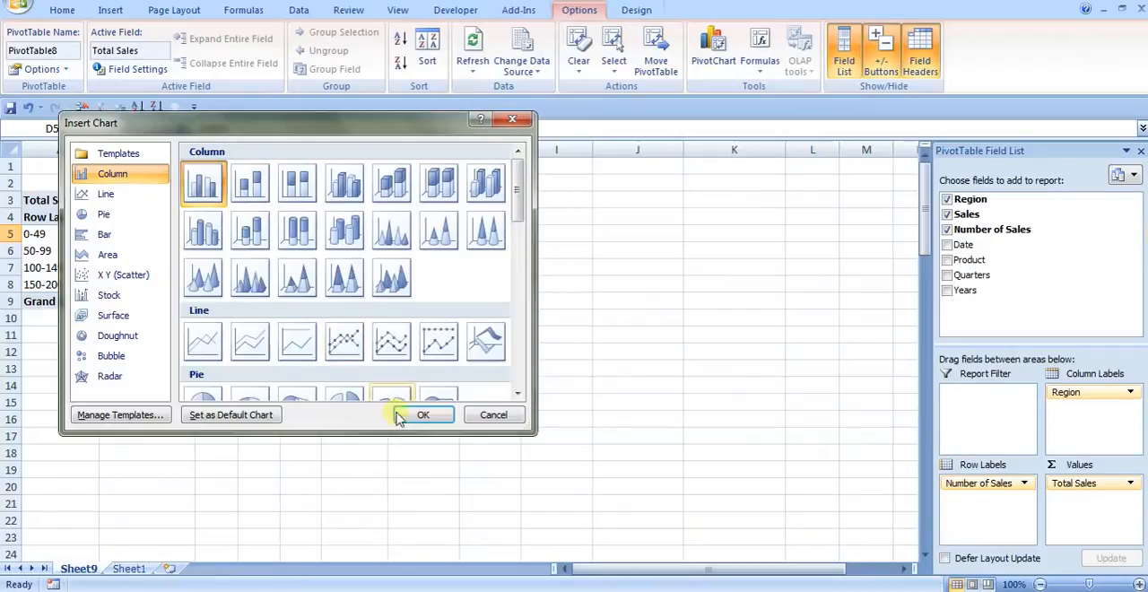
click(423, 414)
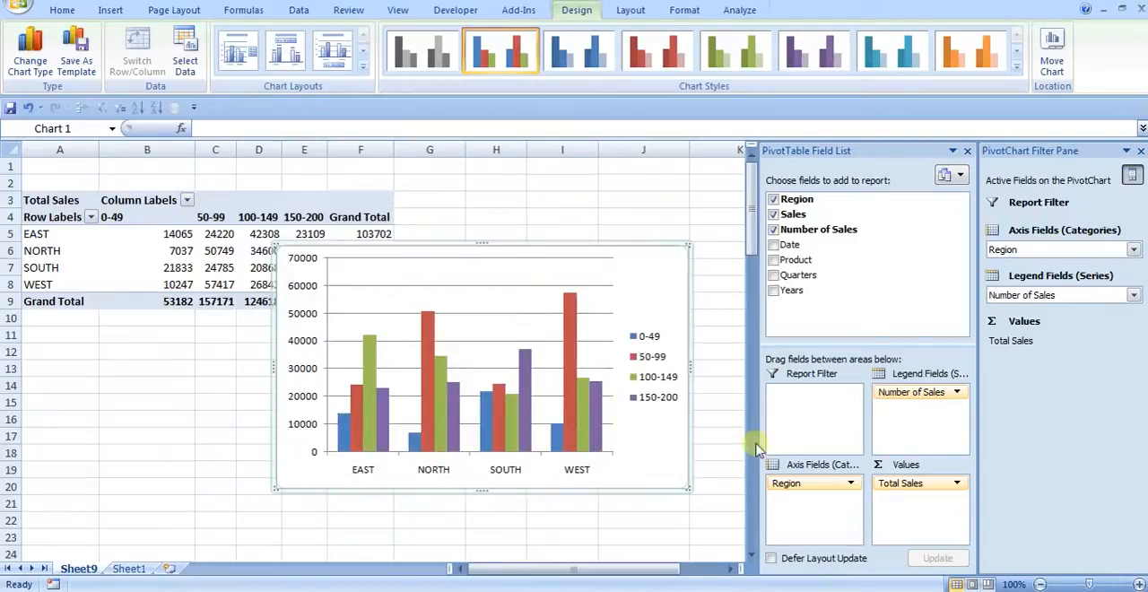
mouse_move(636, 323)
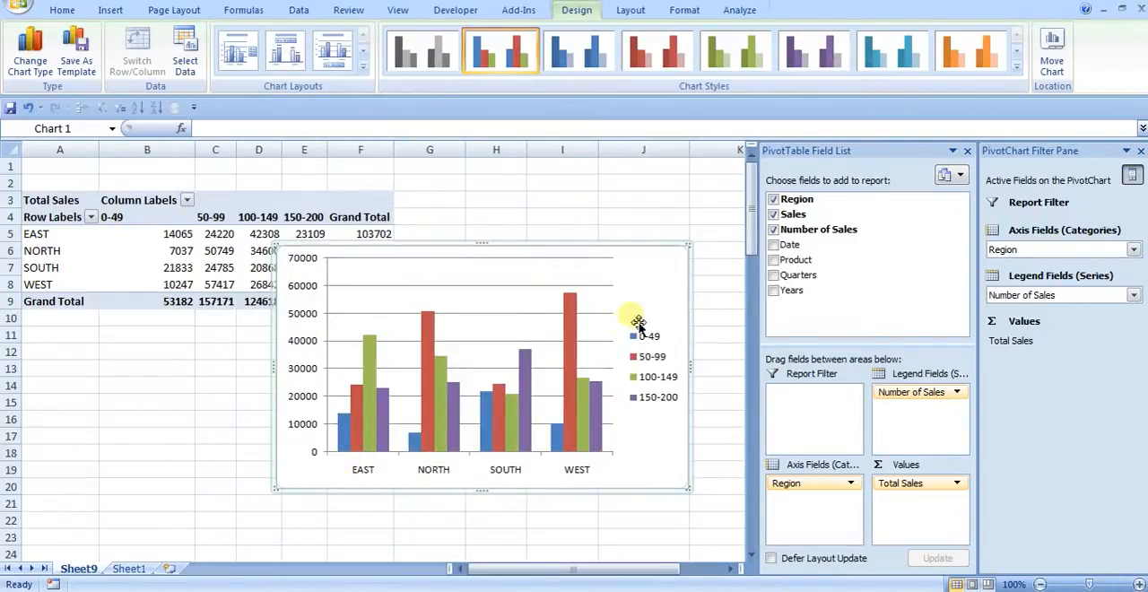
mouse_move(355, 416)
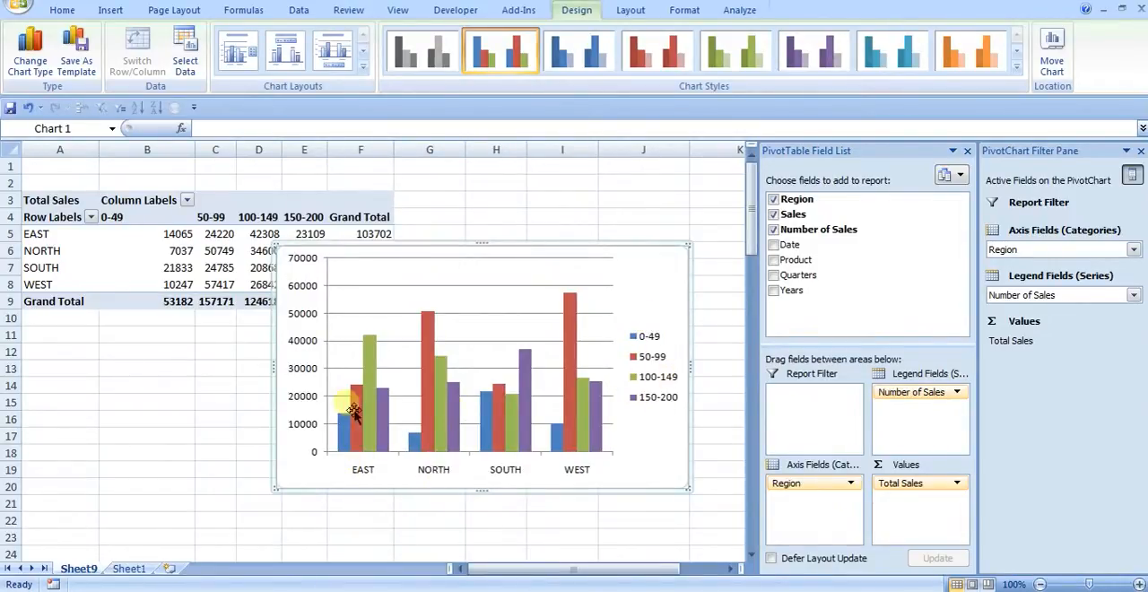